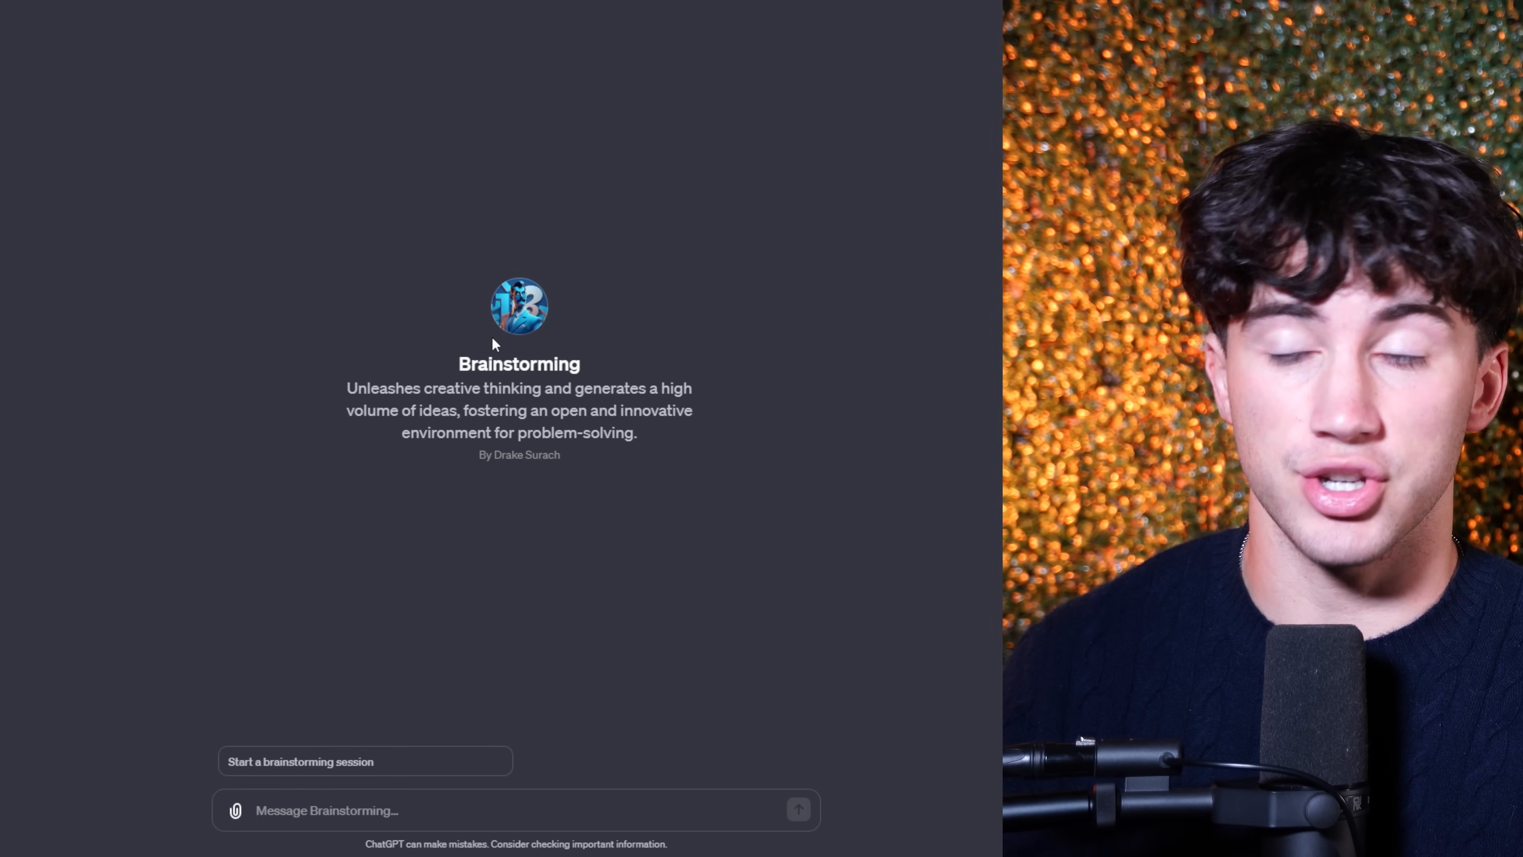
# Step: Highlight the Brainstorming GPT's 'Start a brainstorming session' conversation starter
pyautogui.moveTo(346, 388); pyautogui.dragTo(524, 388)
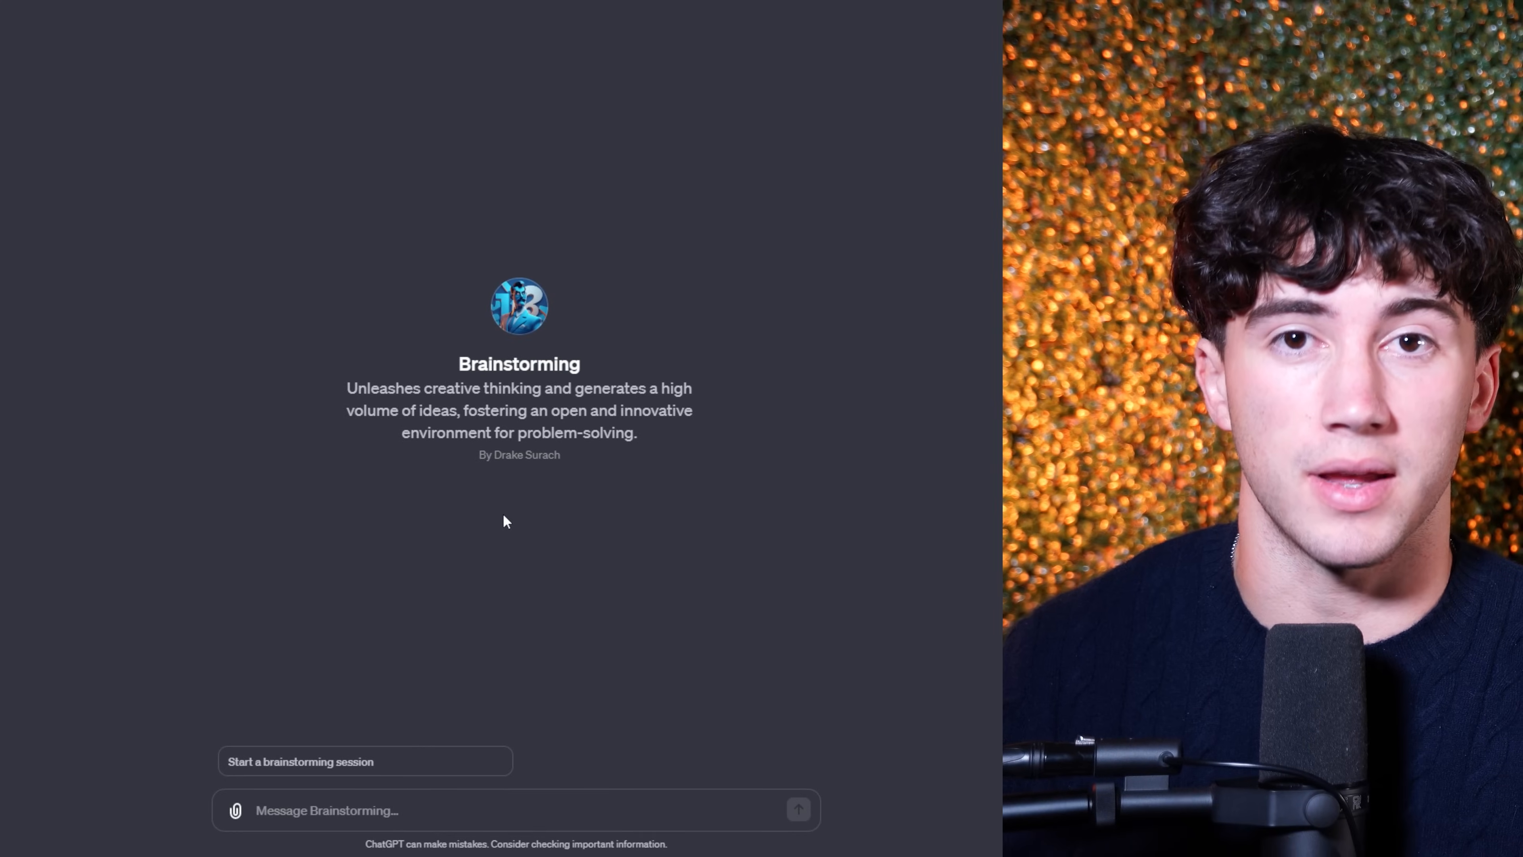
pyautogui.moveTo(493, 761)
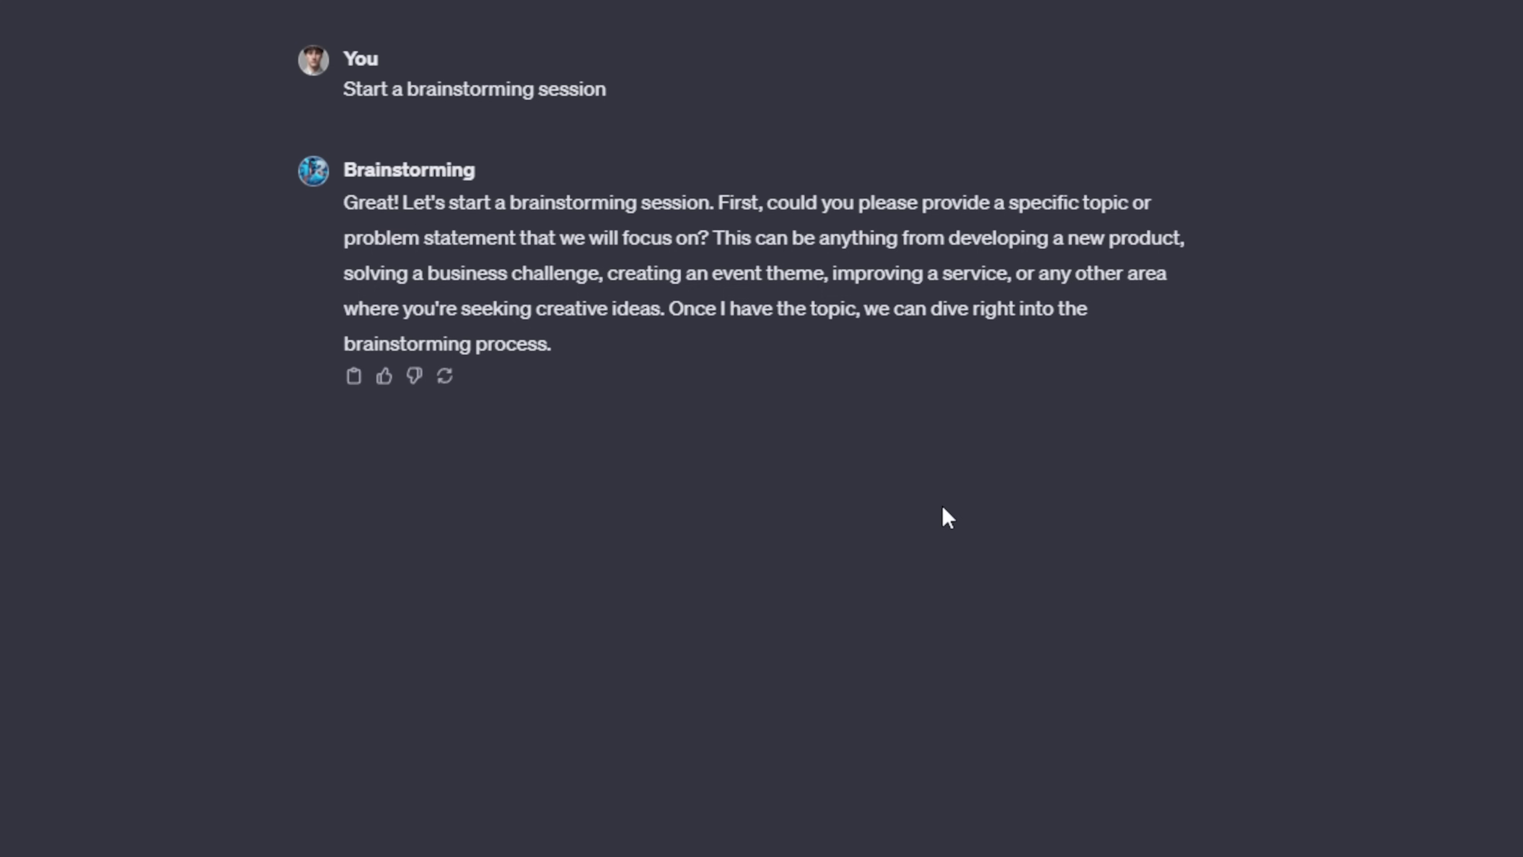
pyautogui.moveTo(930, 494)
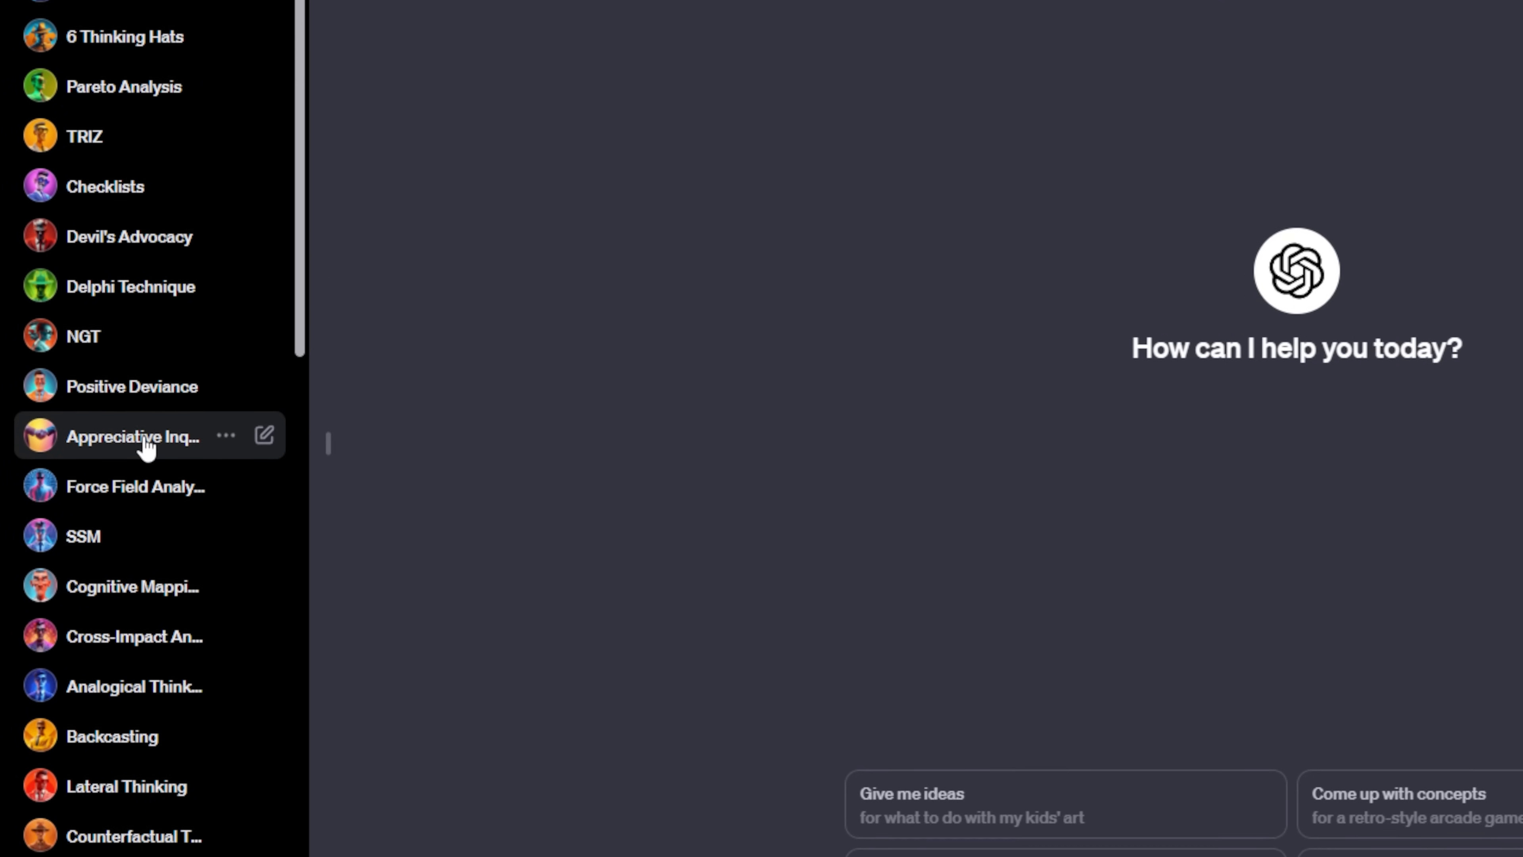
# Step: Scroll the sidebar to reveal custom GPTs like Lateral Thinking, Backcasting and Cognitive Mapping
pyautogui.scroll(-3)
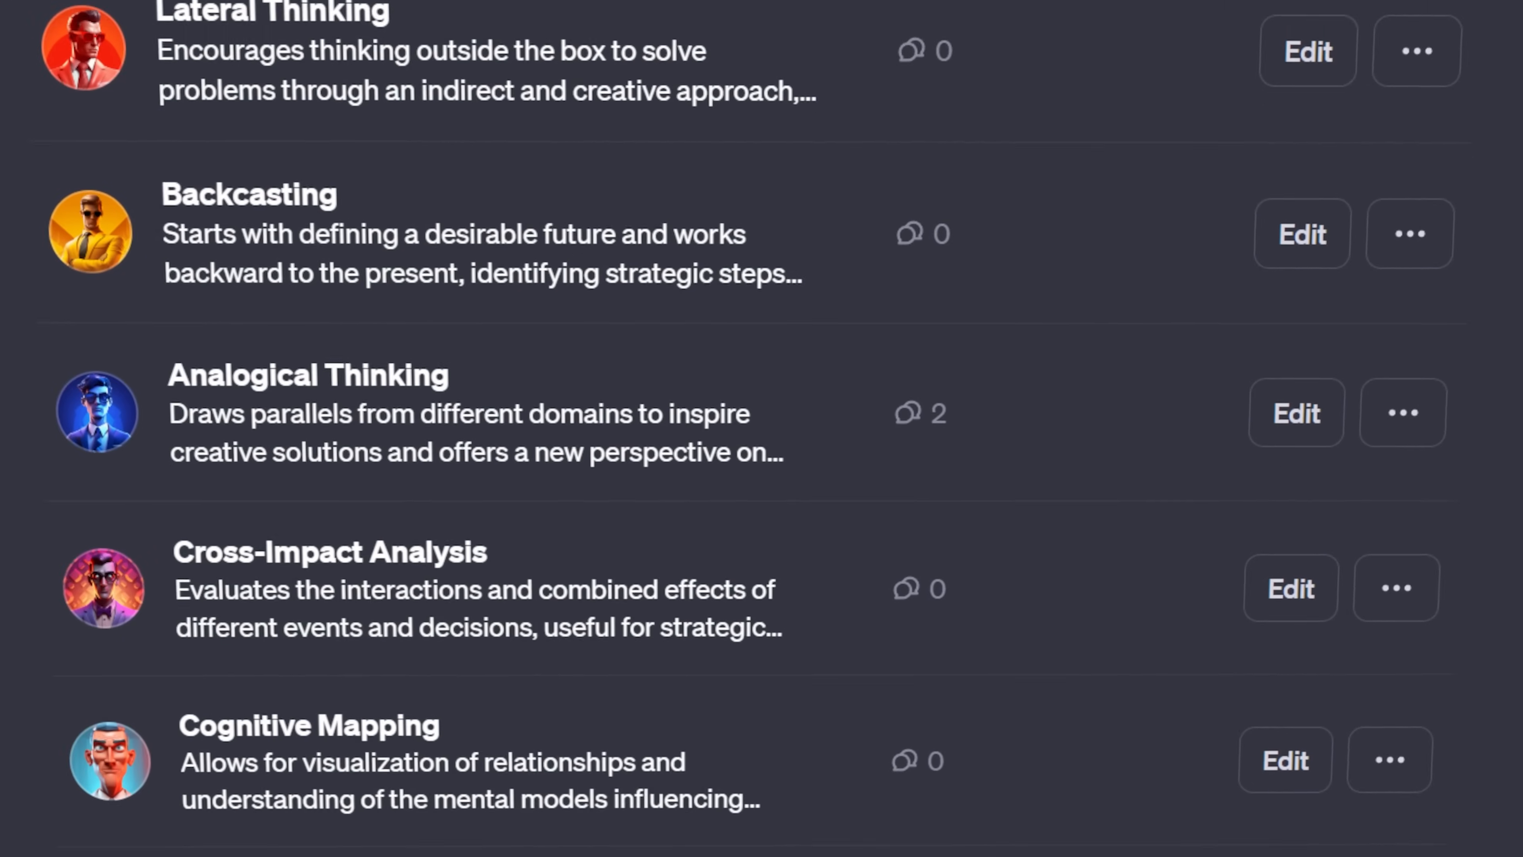
pyautogui.scroll(-3)
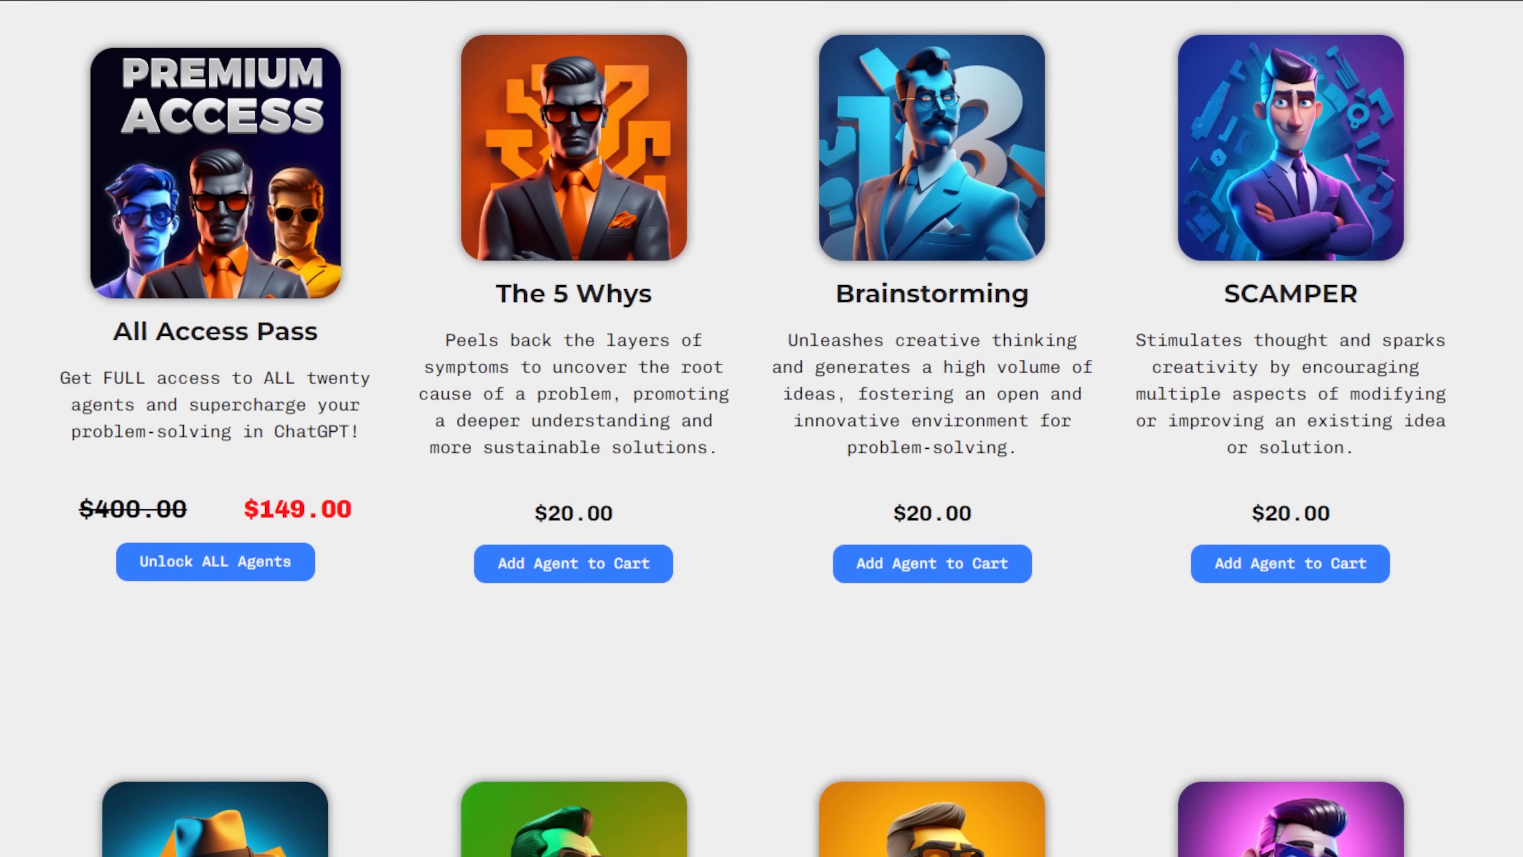
# Step: Scroll the store page to the agent cards, including the All Access Pass and The 5 Whys at $20.00
pyautogui.scroll(-3)
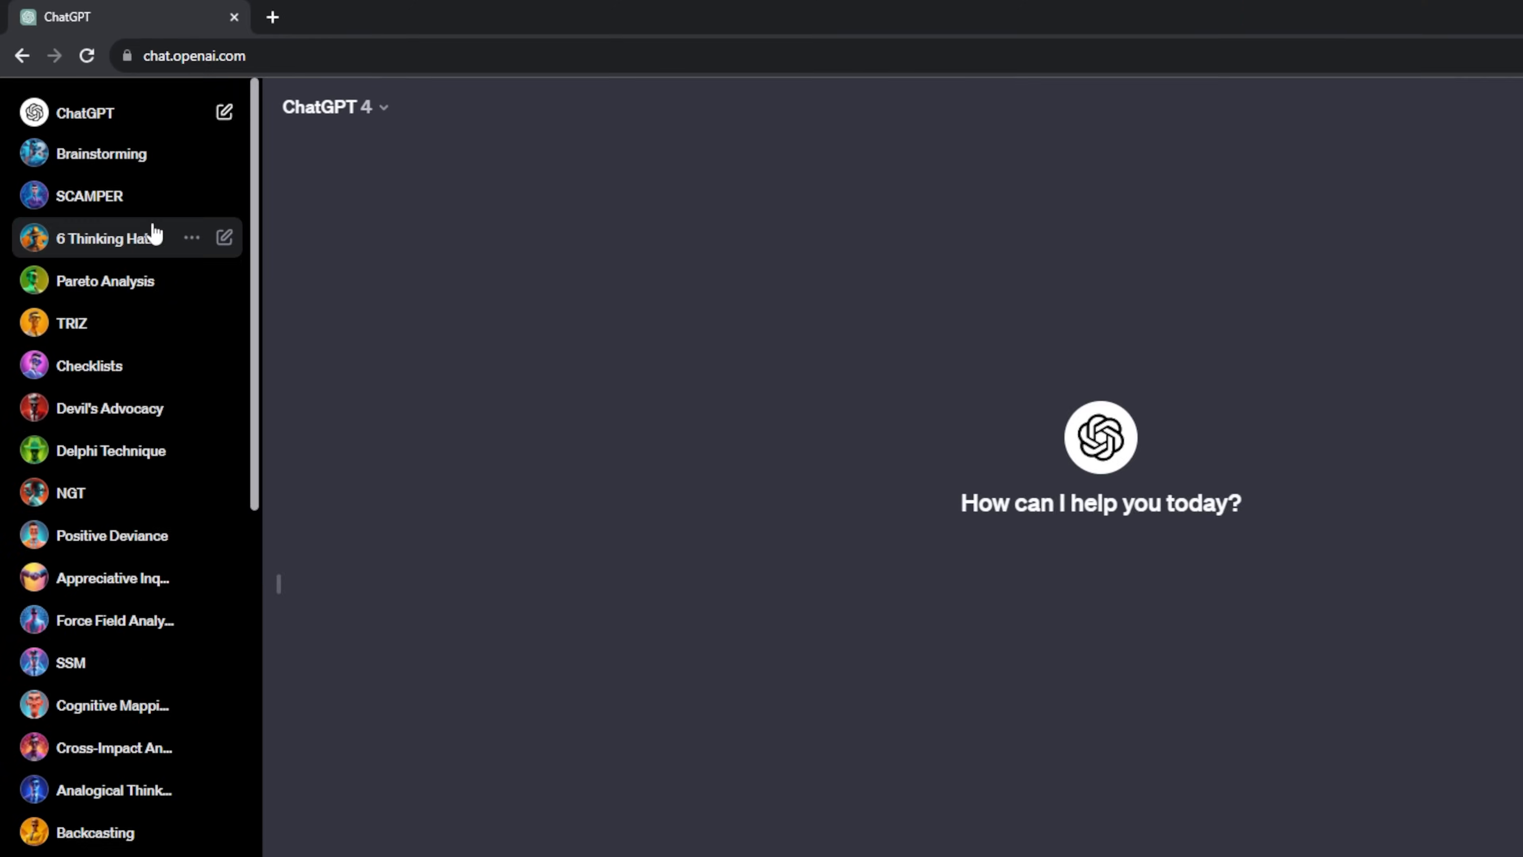
# Step: Scroll the ChatGPT sidebar down until the 5 Whys Analysis GPT is visible
pyautogui.scroll(-3)
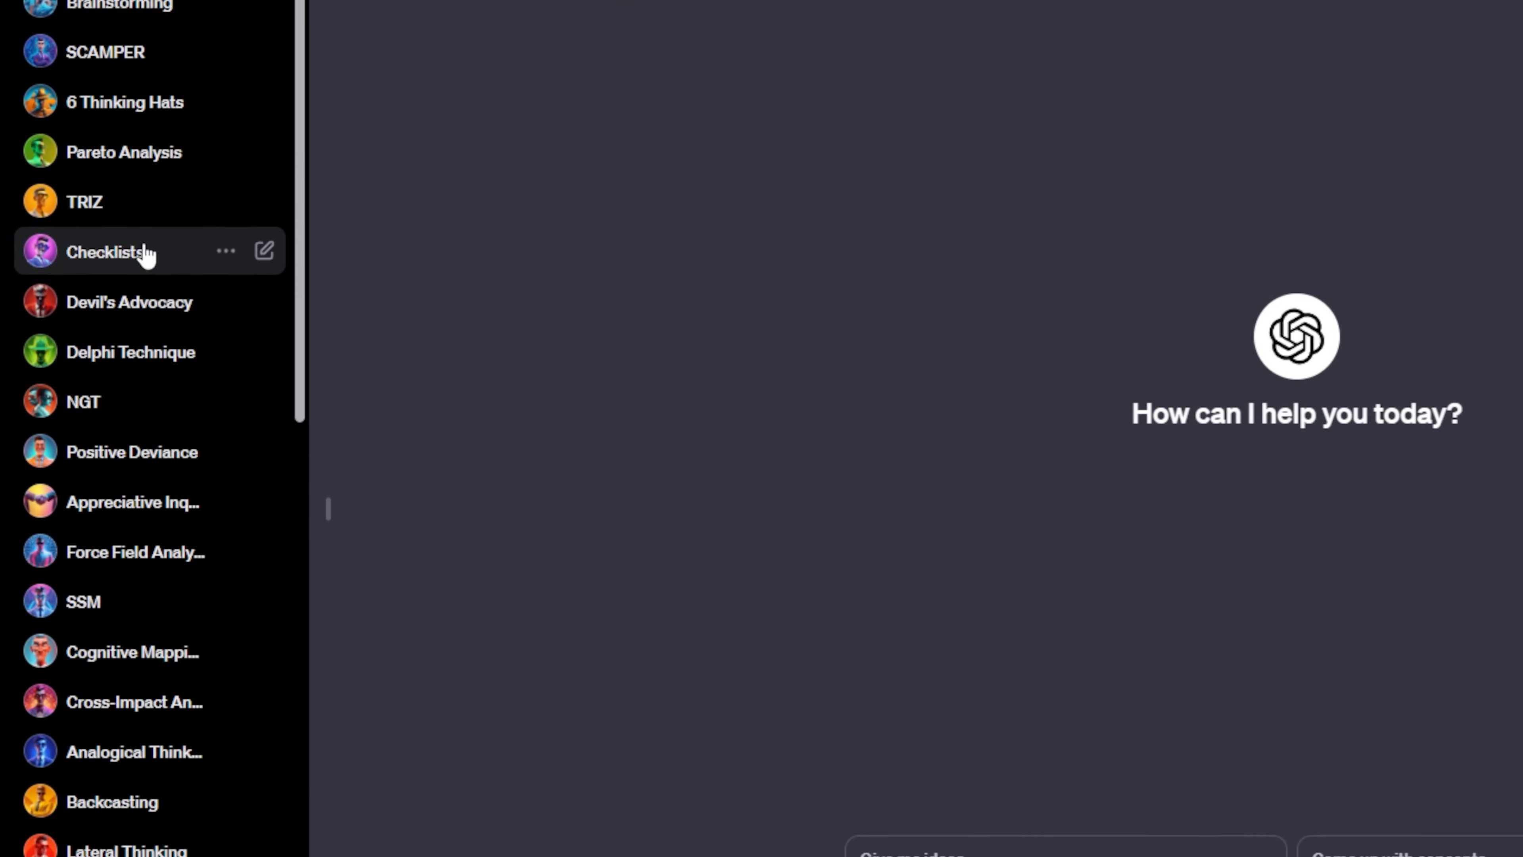
pyautogui.scroll(-3)
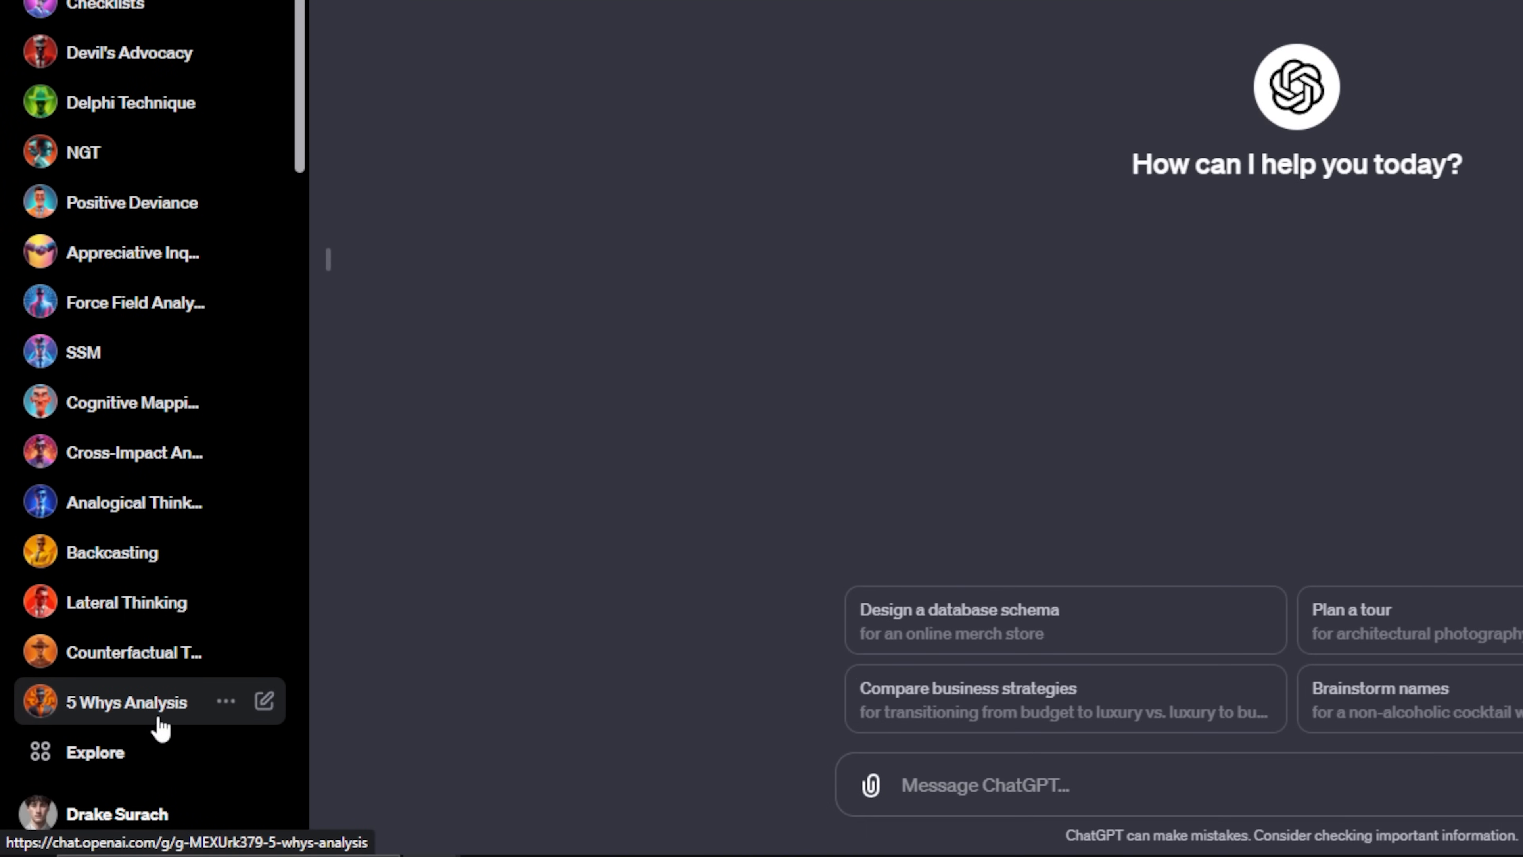
# Step: Launch the 5 Whys Analysis GPT and send its 'Begin 5 Whys Analysis' starter
pyautogui.click(126, 701)
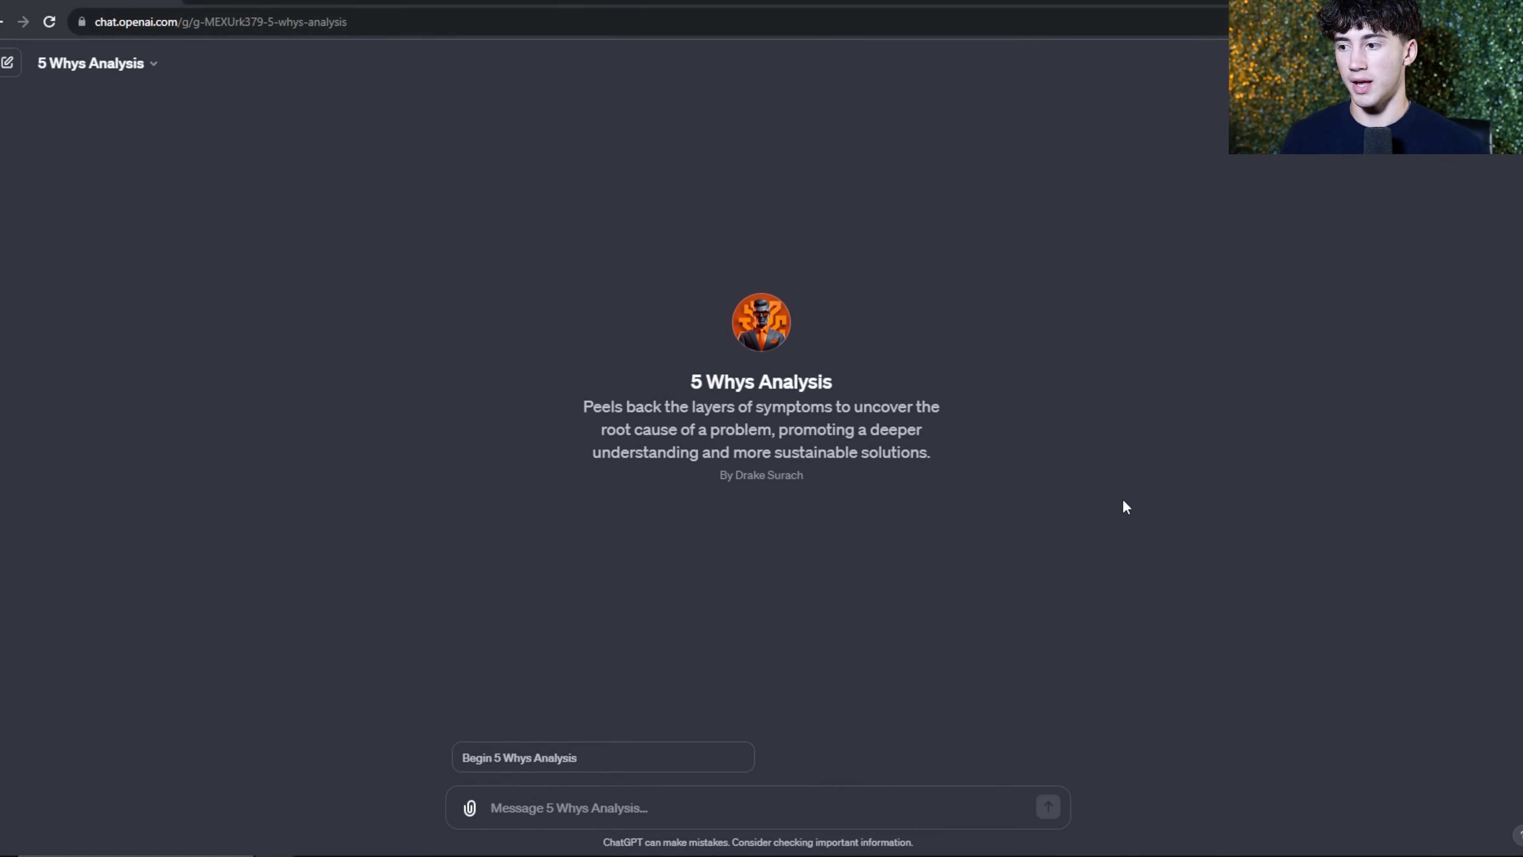
pyautogui.moveTo(731, 719)
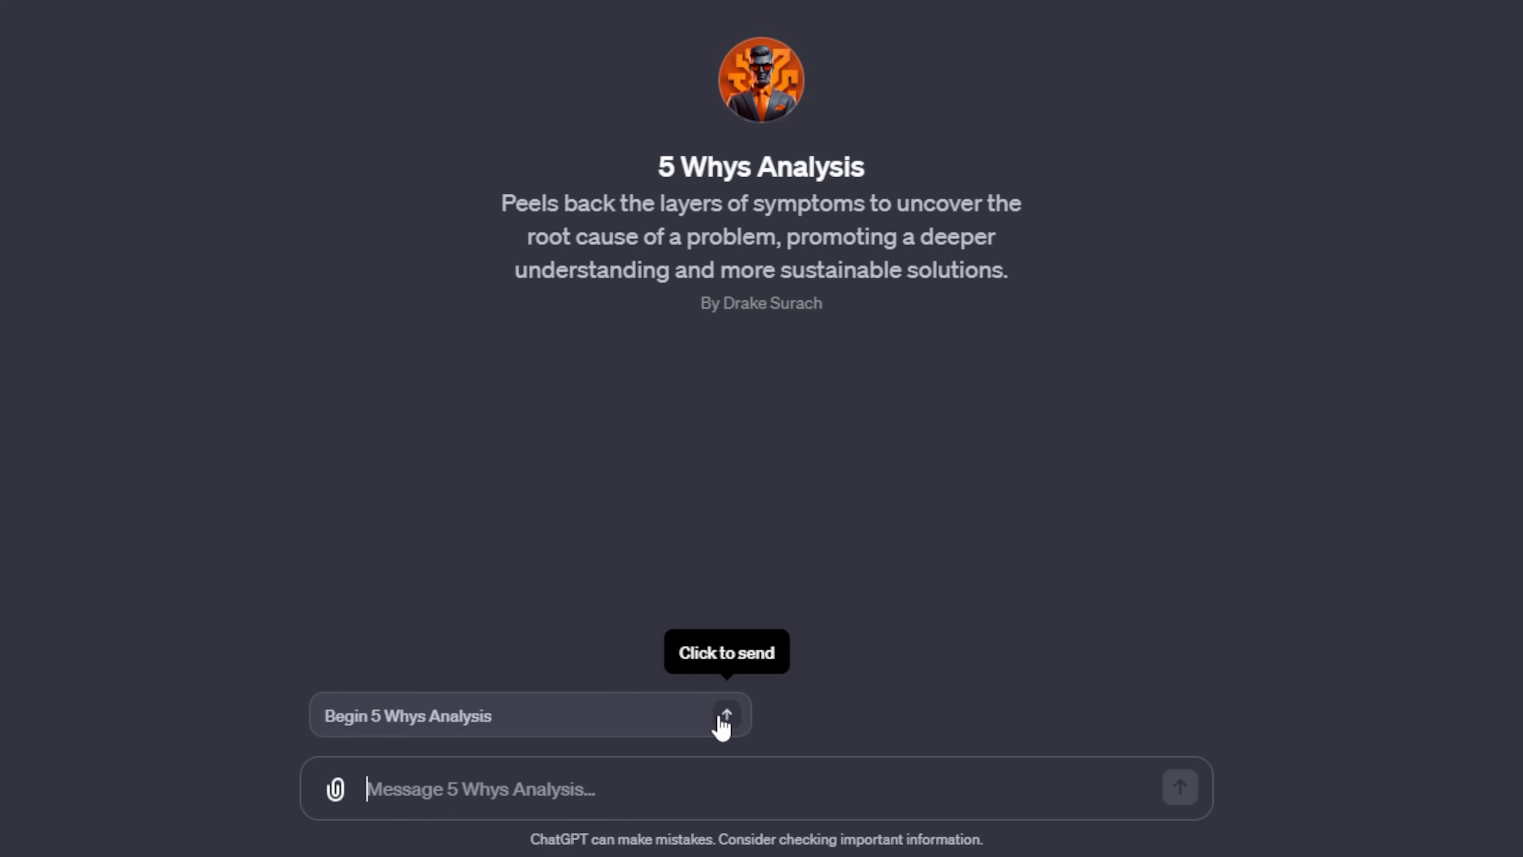
pyautogui.click(724, 716)
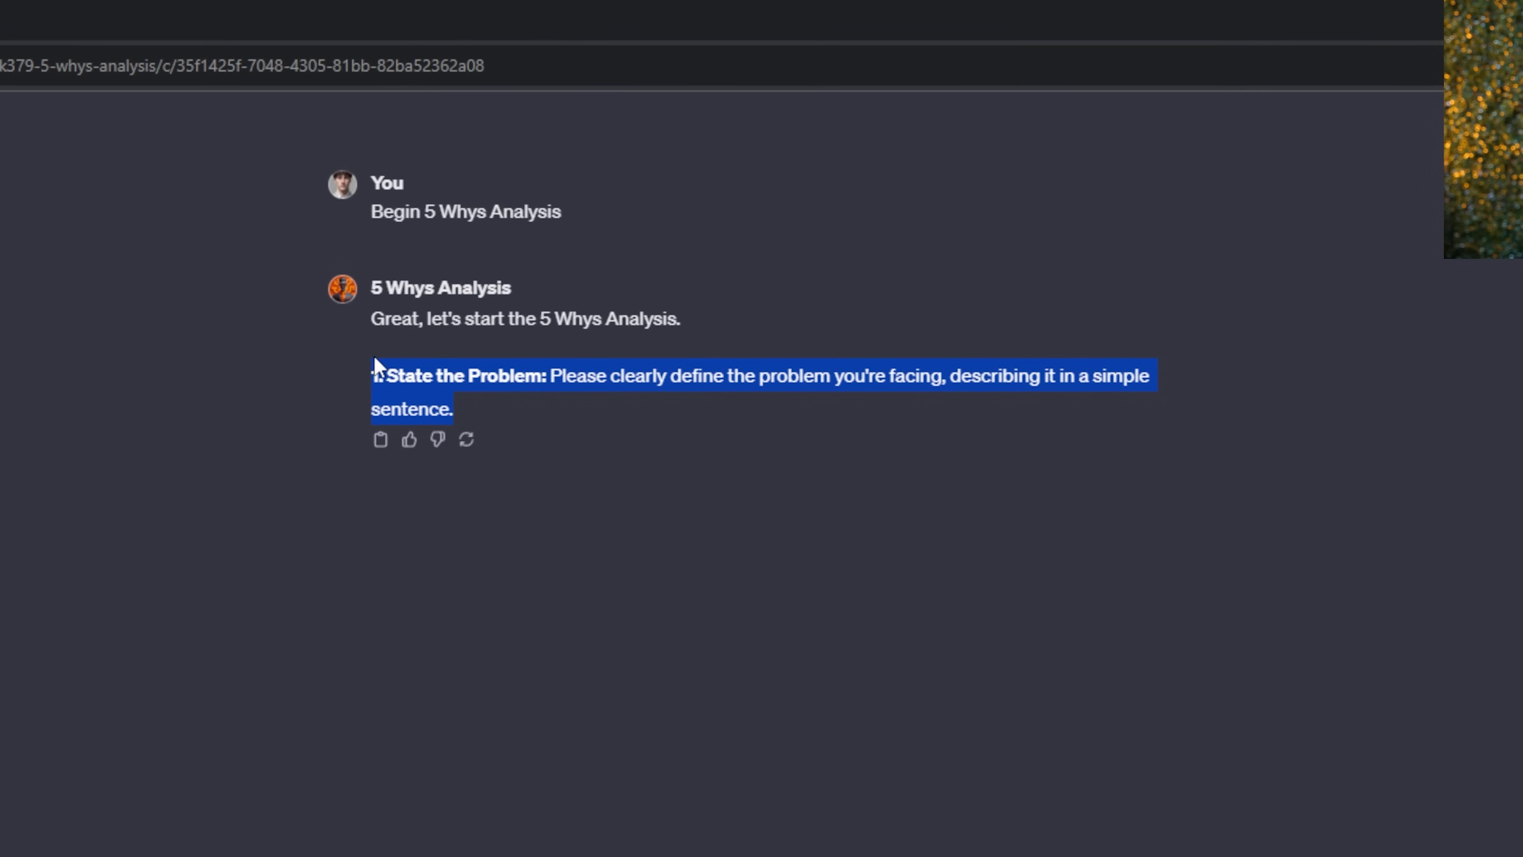
# Step: Send the problem of wanting to break up with your girlfriend and begin answering the First Why
pyautogui.click(603, 431)
pyautogui.write('I want to break up with  my girlfriend')
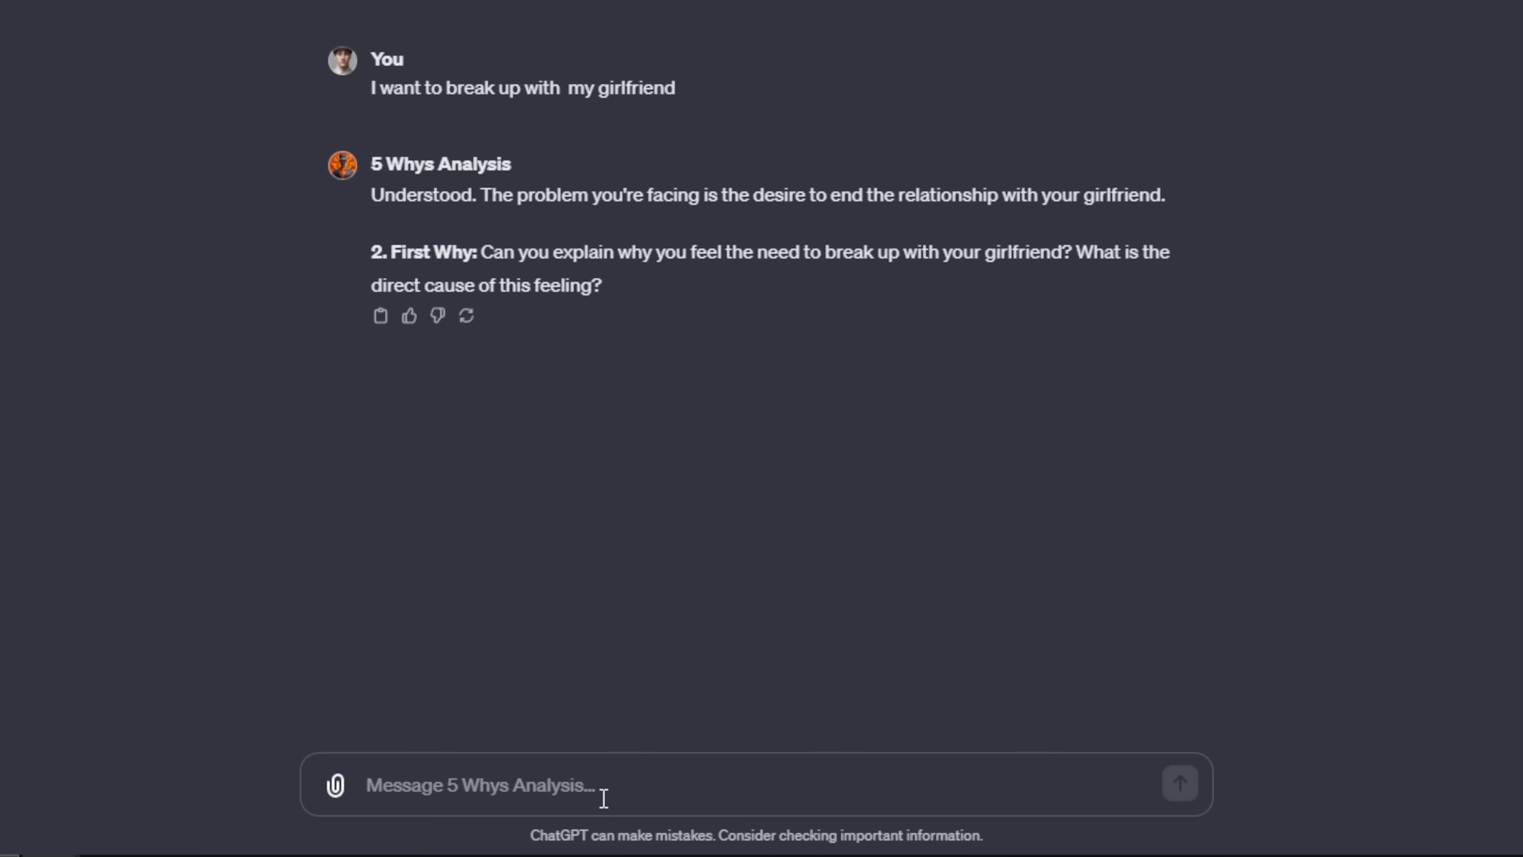
pyautogui.doubleClick(410, 194)
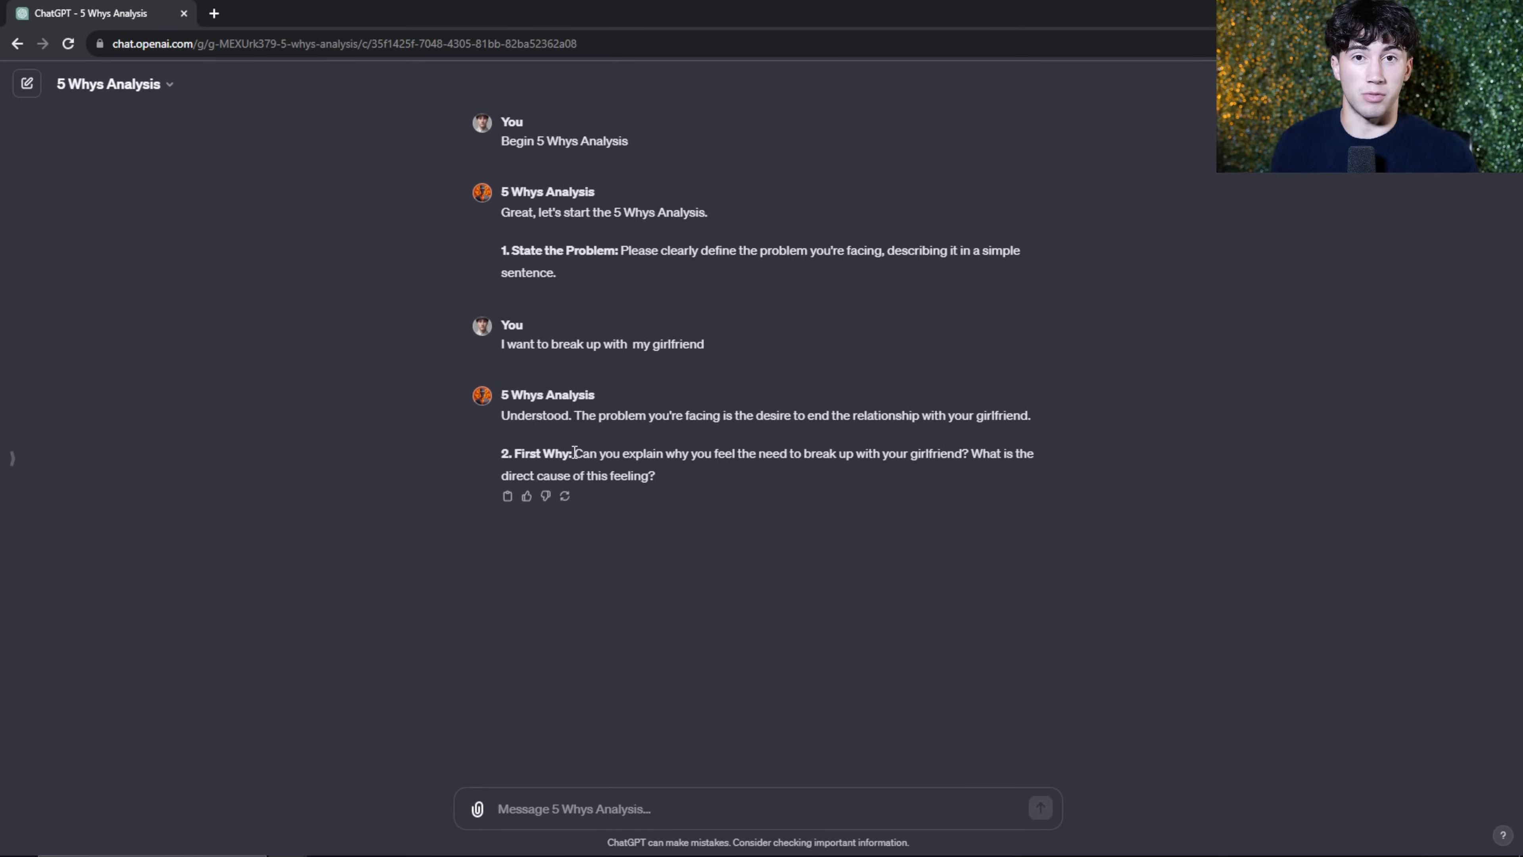
pyautogui.moveTo(657, 475)
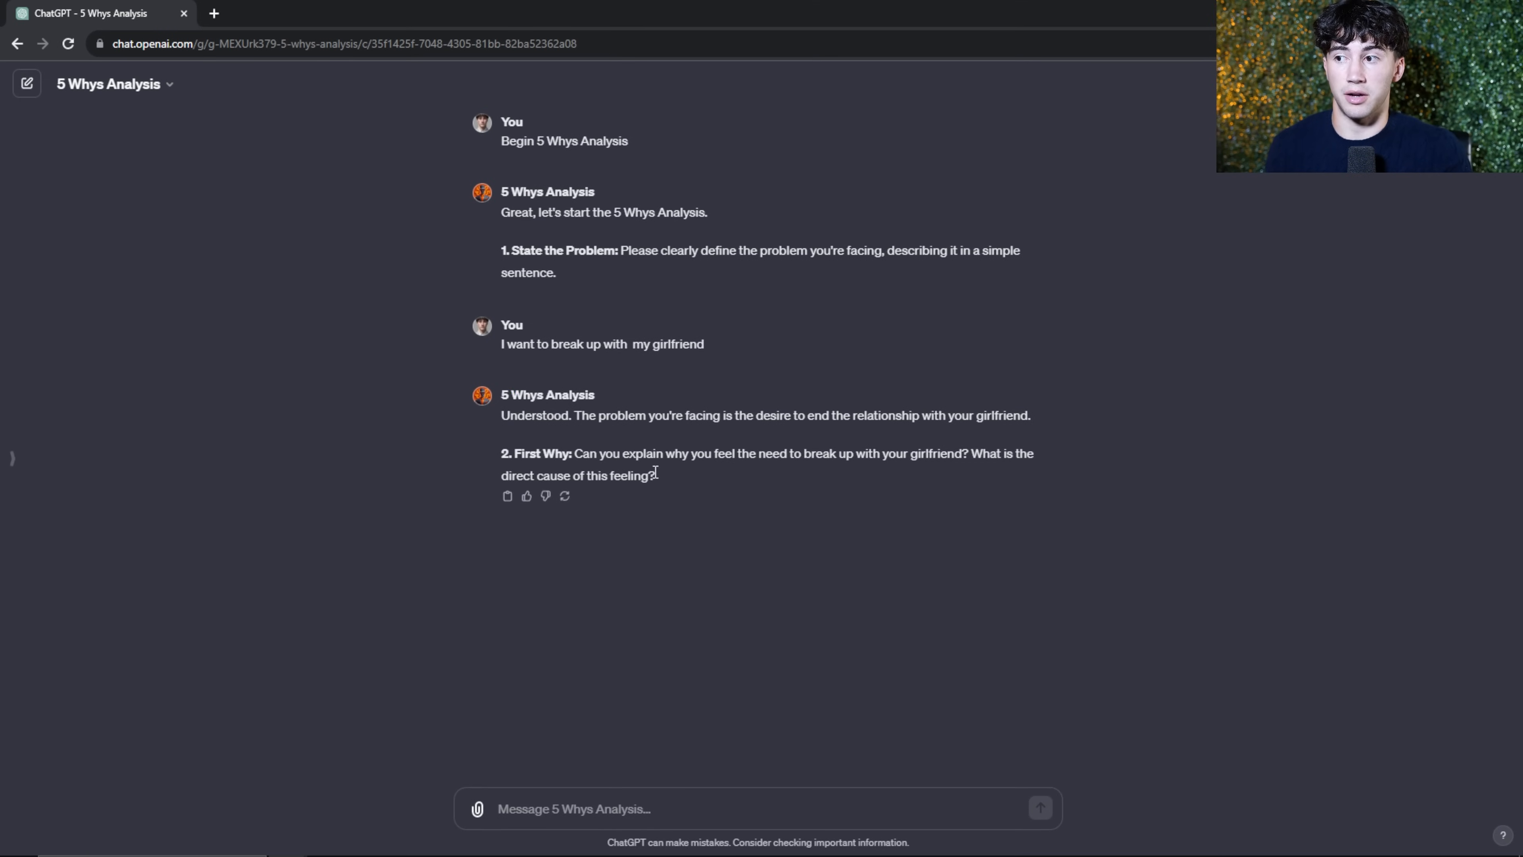
pyautogui.moveTo(571, 453)
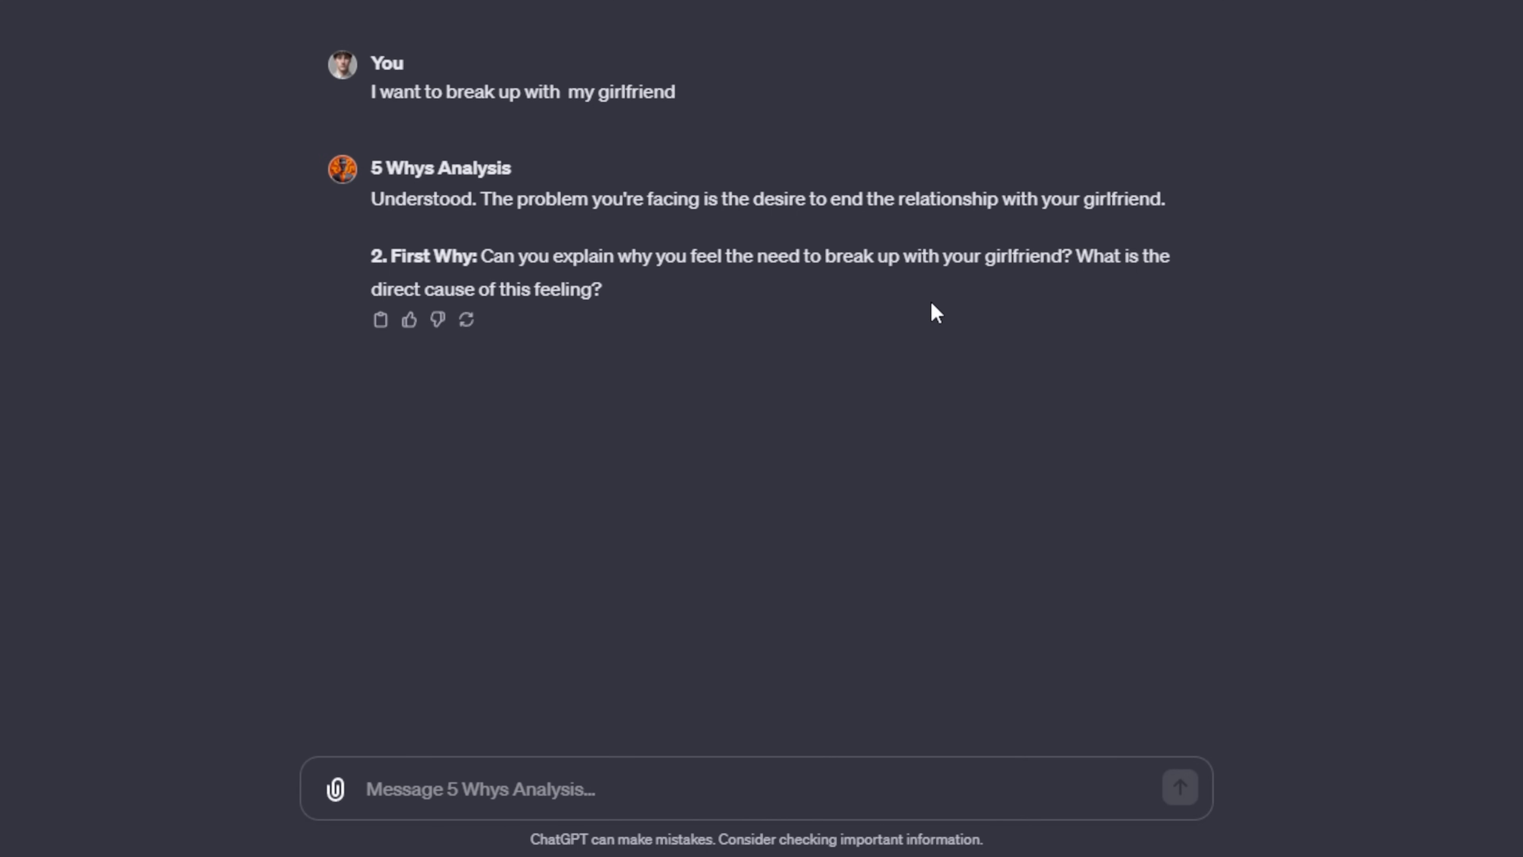
pyautogui.moveTo(688, 758)
pyautogui.write("I just started building a business and feel like I don't have time.")
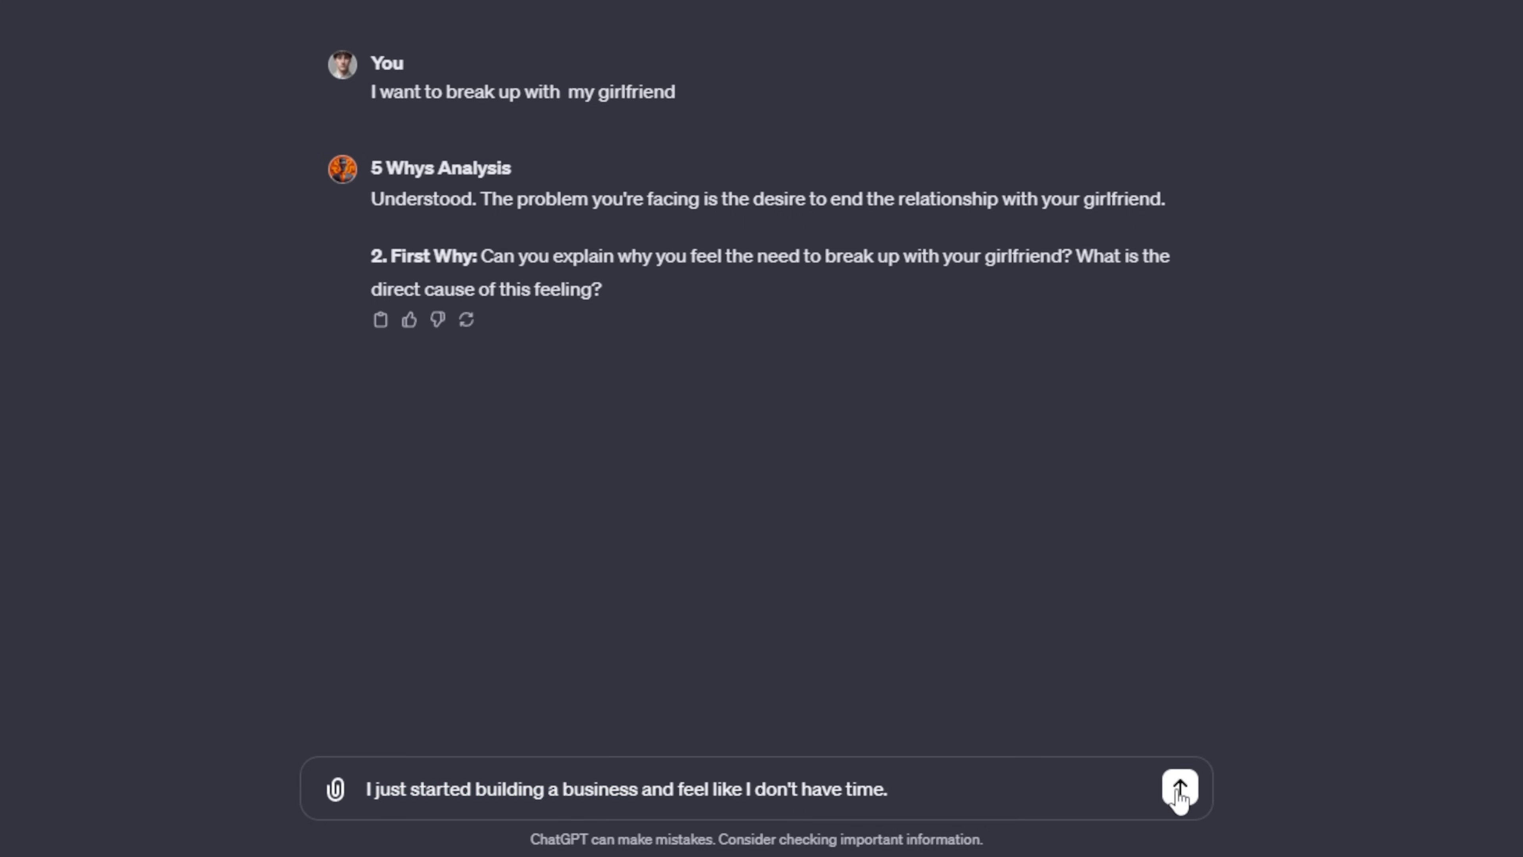
# Step: Send the answer about having just started a business with no time, then the reply to the third why
pyautogui.click(1178, 787)
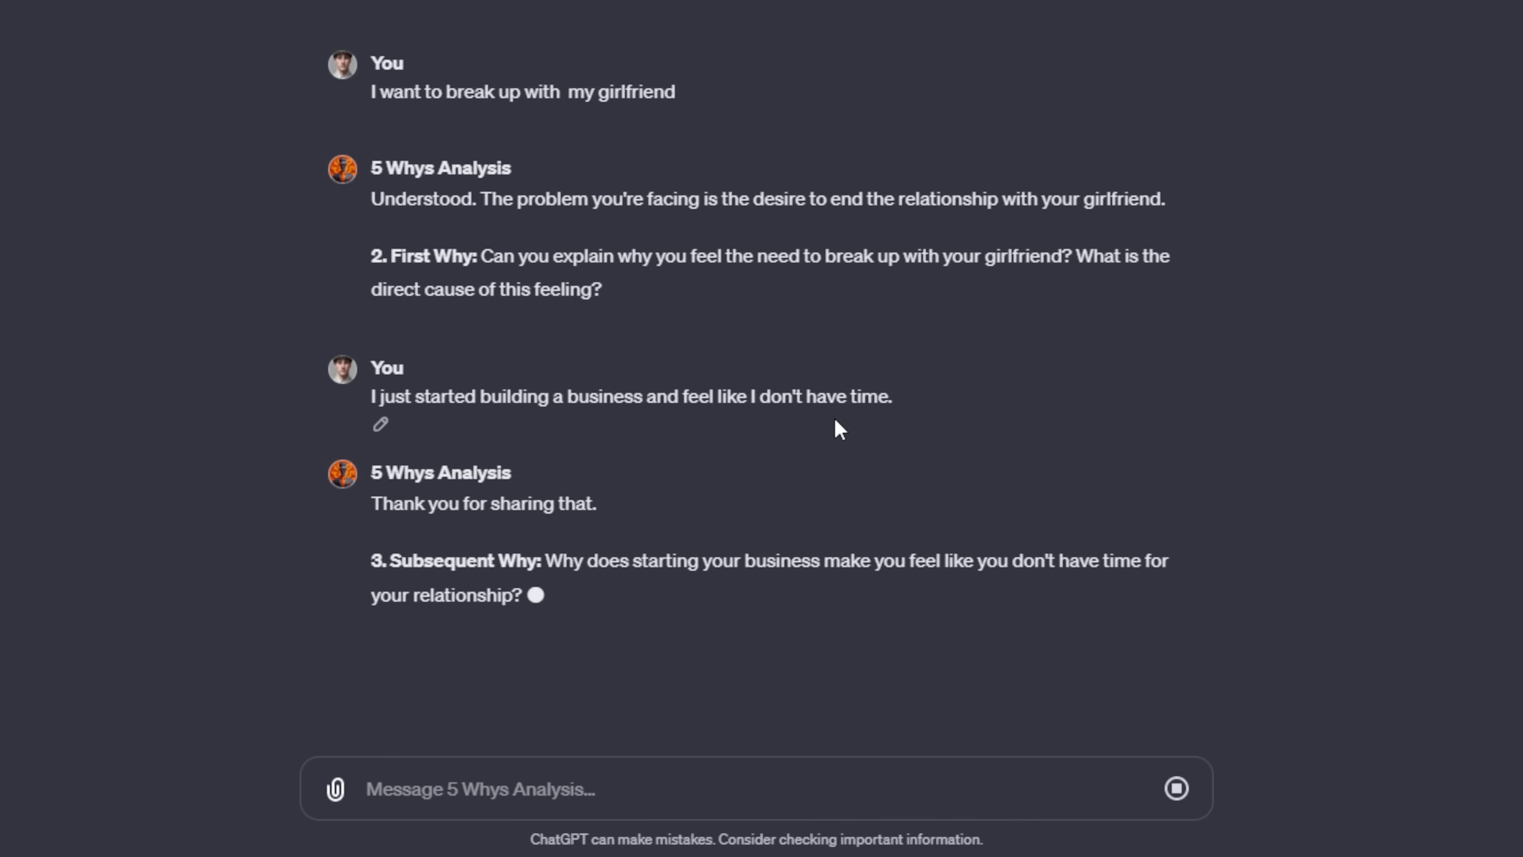
pyautogui.moveTo(546, 561); pyautogui.dragTo(849, 561)
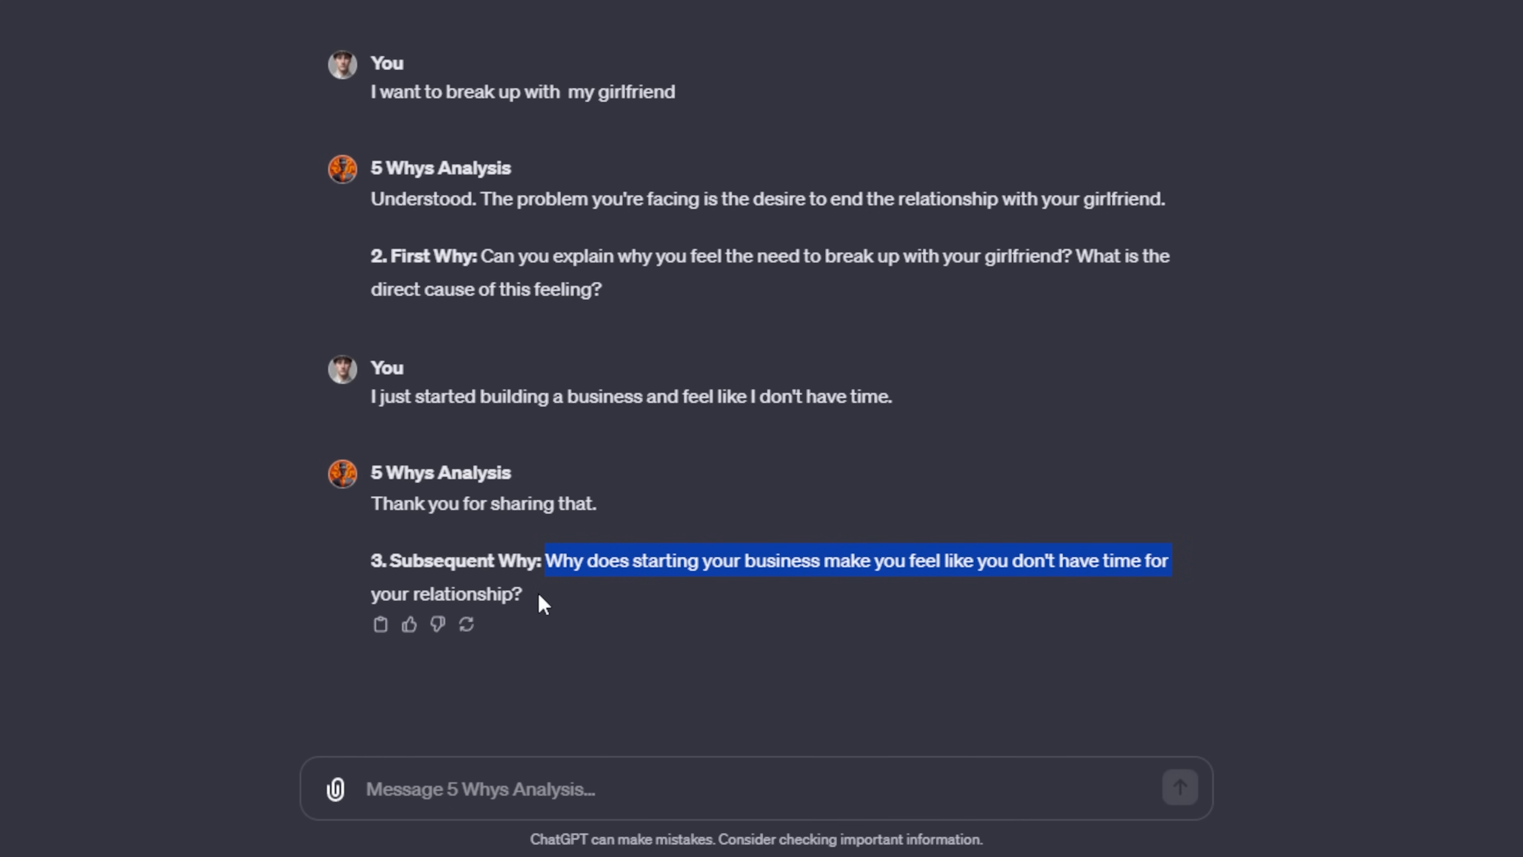
pyautogui.click(631, 620)
pyautogui.write("I feel like she demands and deserves more of my time but I feel like it's hard to build a business and manage my time with her as well.")
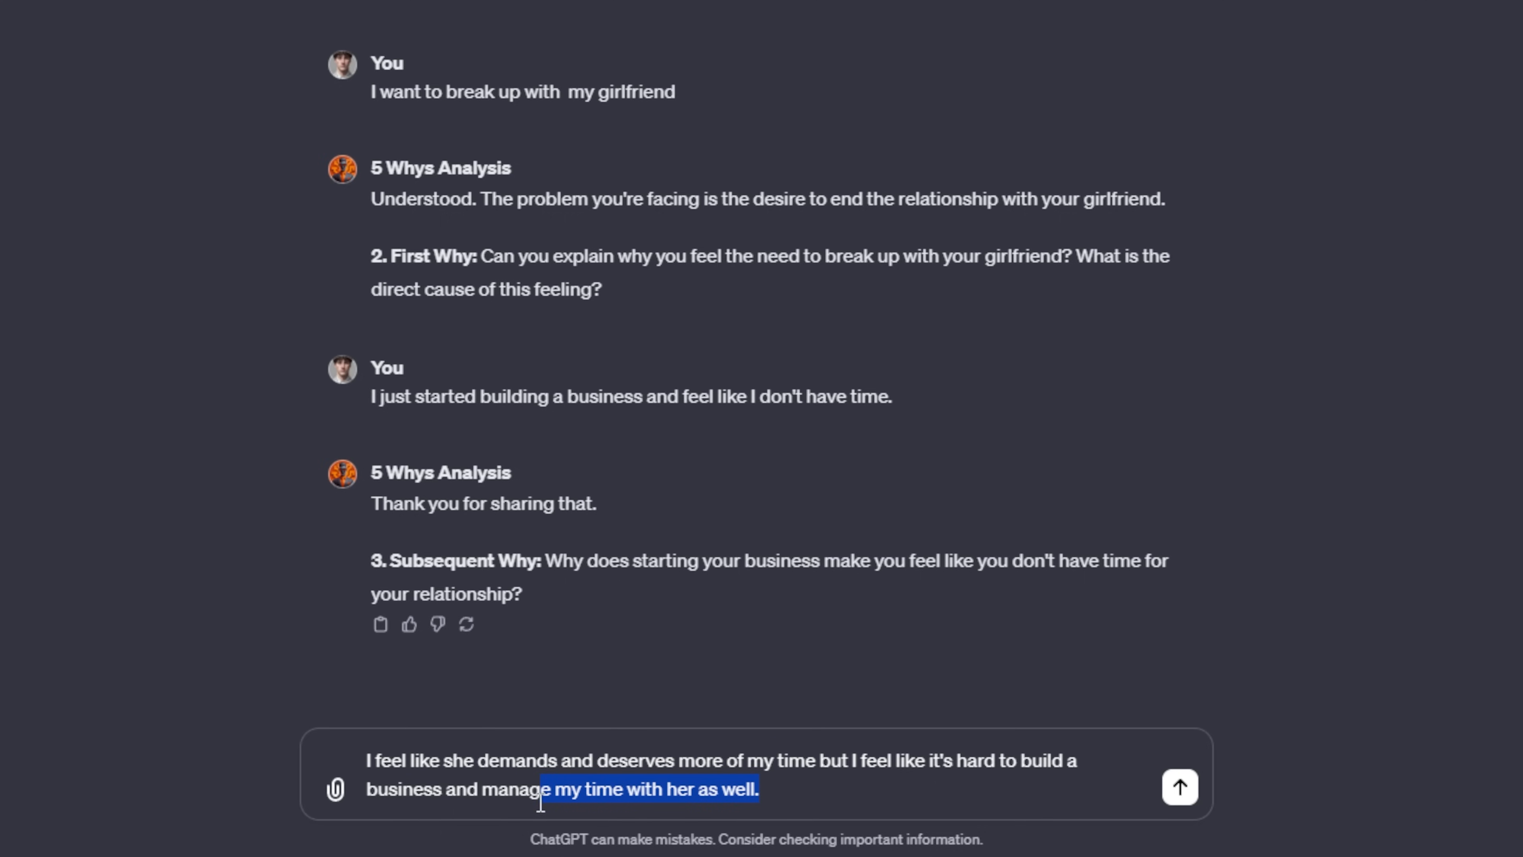
pyautogui.click(1179, 787)
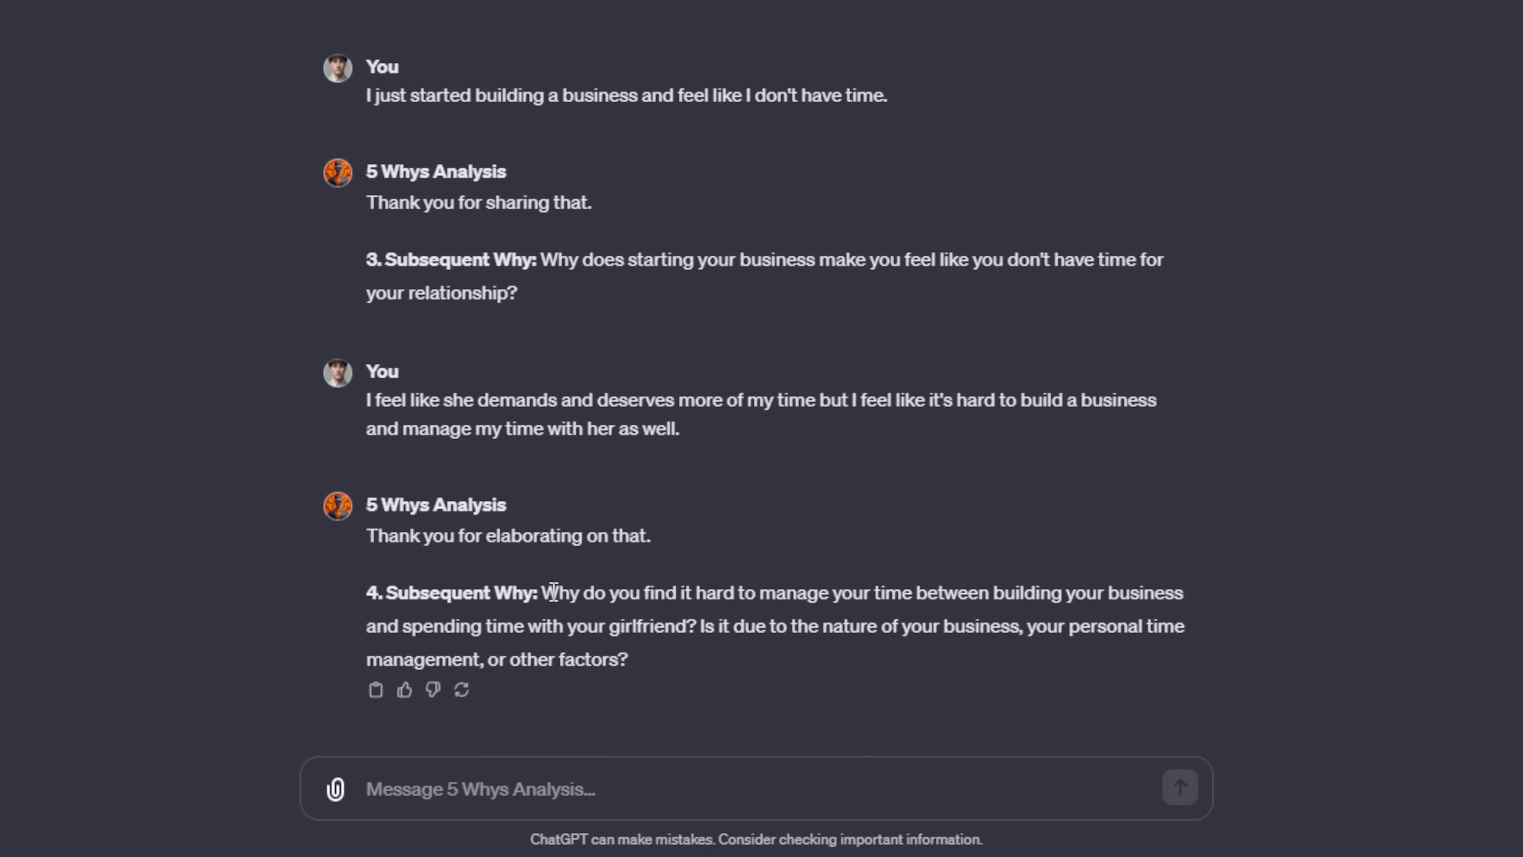
# Step: Read the fourth why and draft 'I think it's personal time management. She always seems like she wants late nights...'
pyautogui.moveTo(544, 593); pyautogui.dragTo(1044, 592)
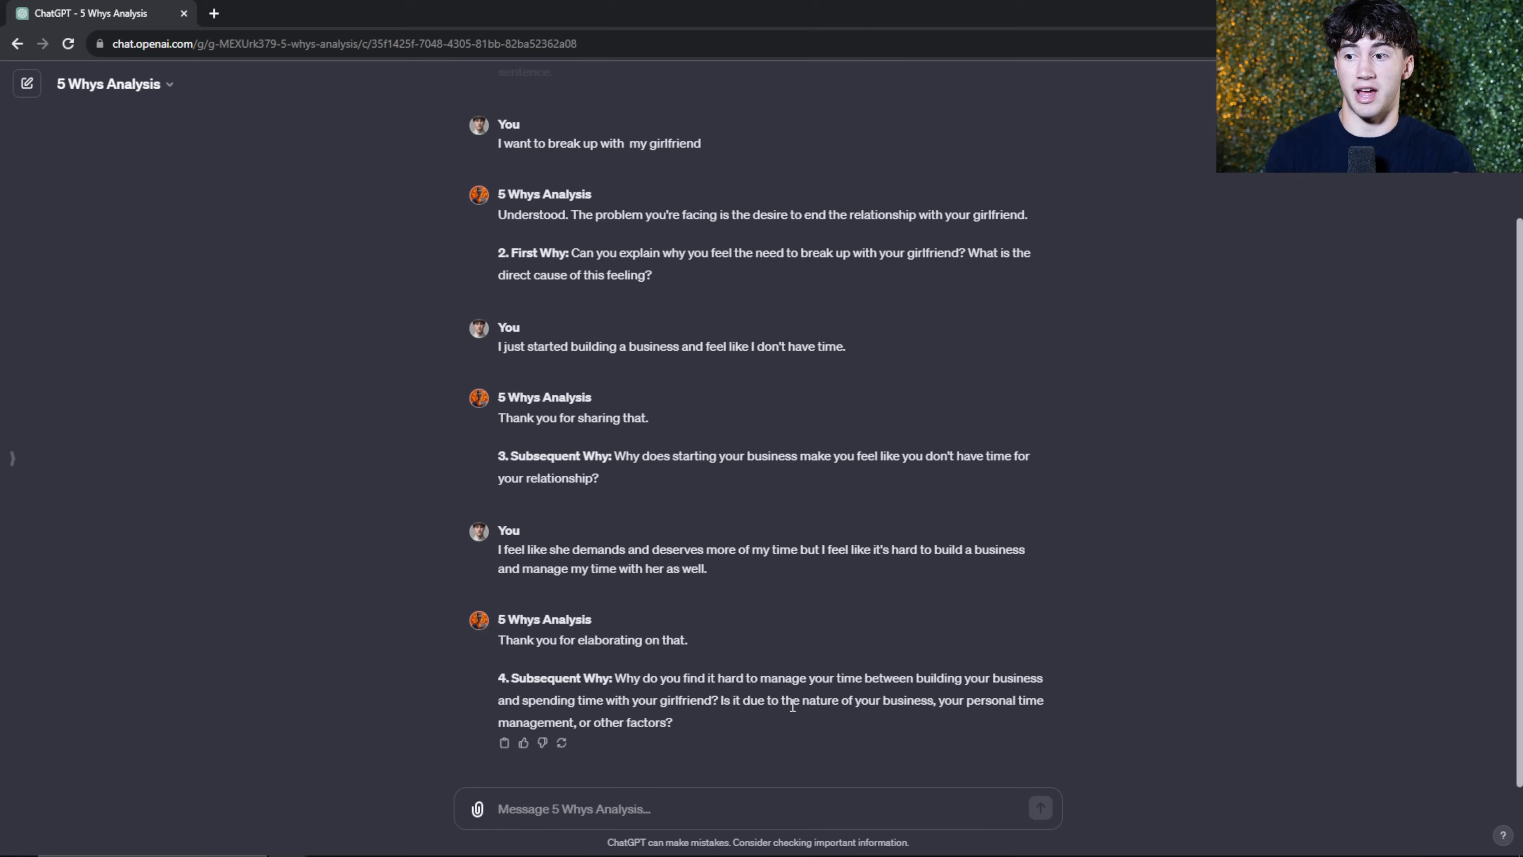
pyautogui.moveTo(615, 676); pyautogui.dragTo(718, 701)
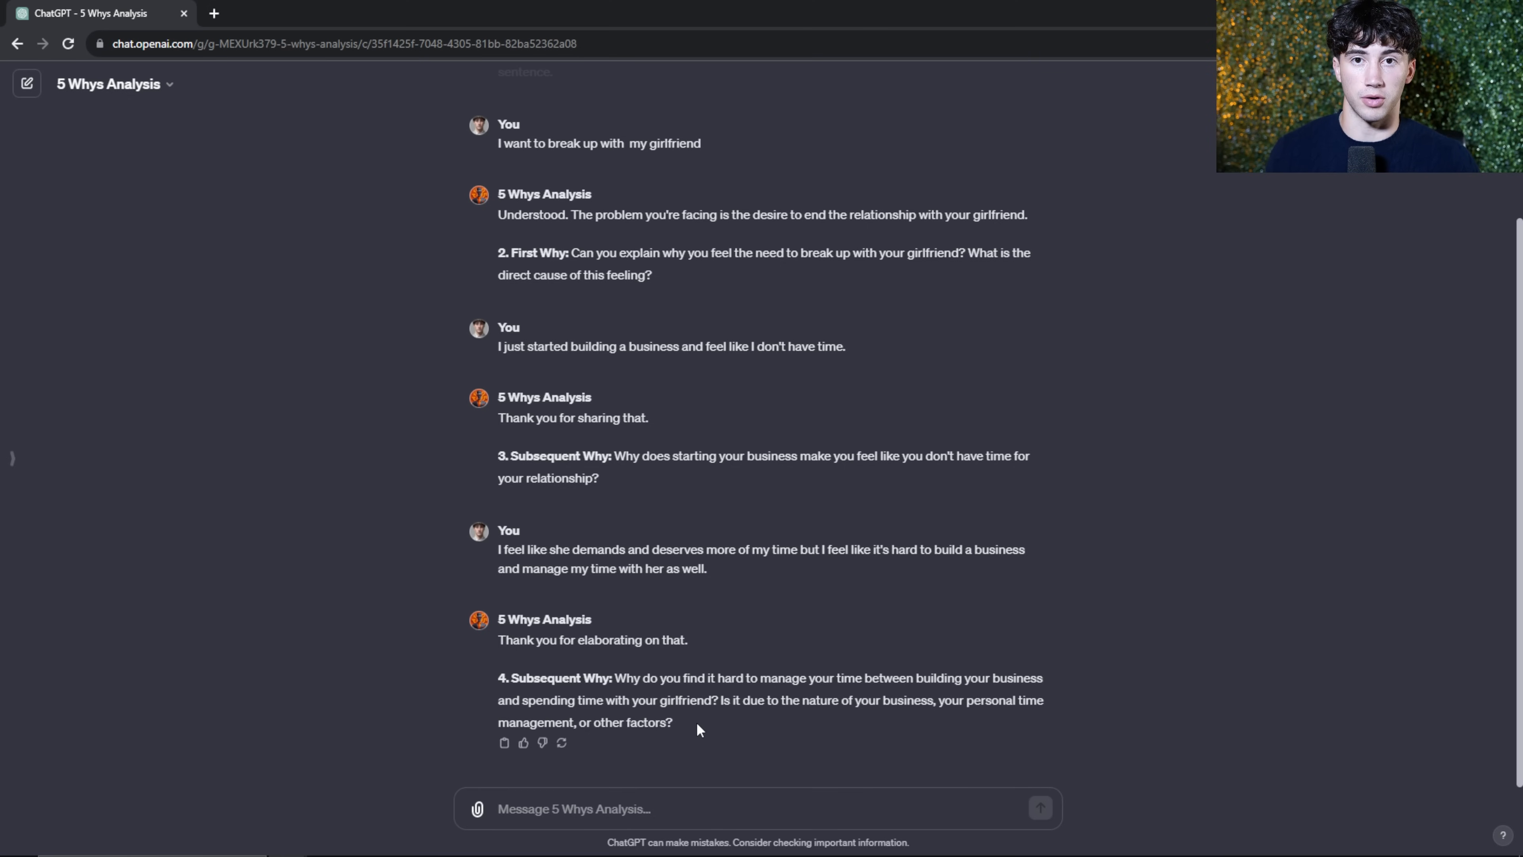
pyautogui.write("I think it's personal time management. She always seems like she wants late nights and fast food but I can't do that, I have to sleep so I can get in efficient work.")
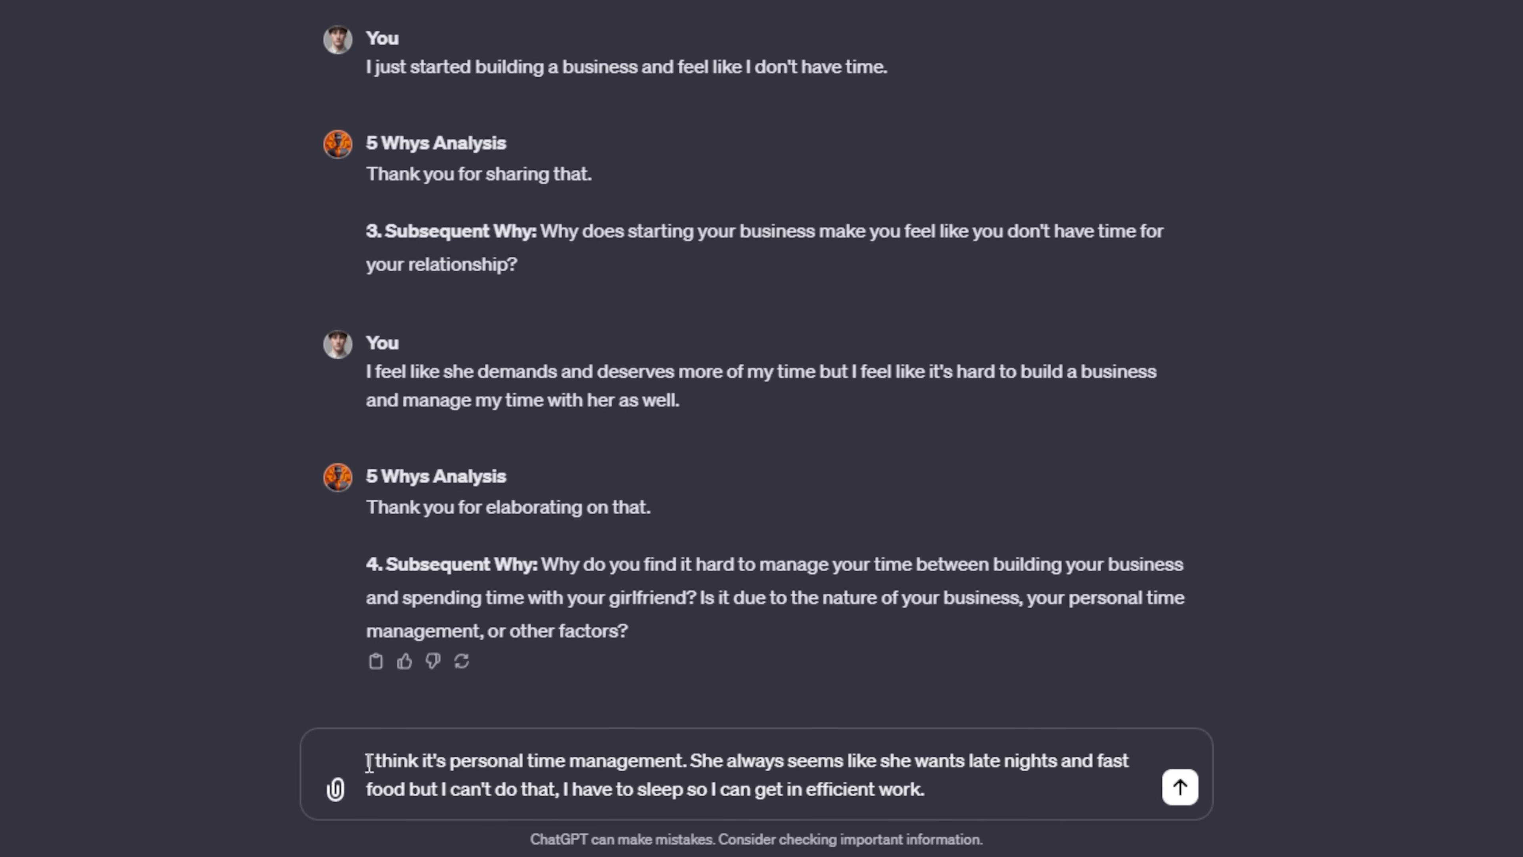
# Step: Review and send the personal time management and need-for-sleep reply to get the fifth why
pyautogui.moveTo(367, 761); pyautogui.dragTo(644, 760)
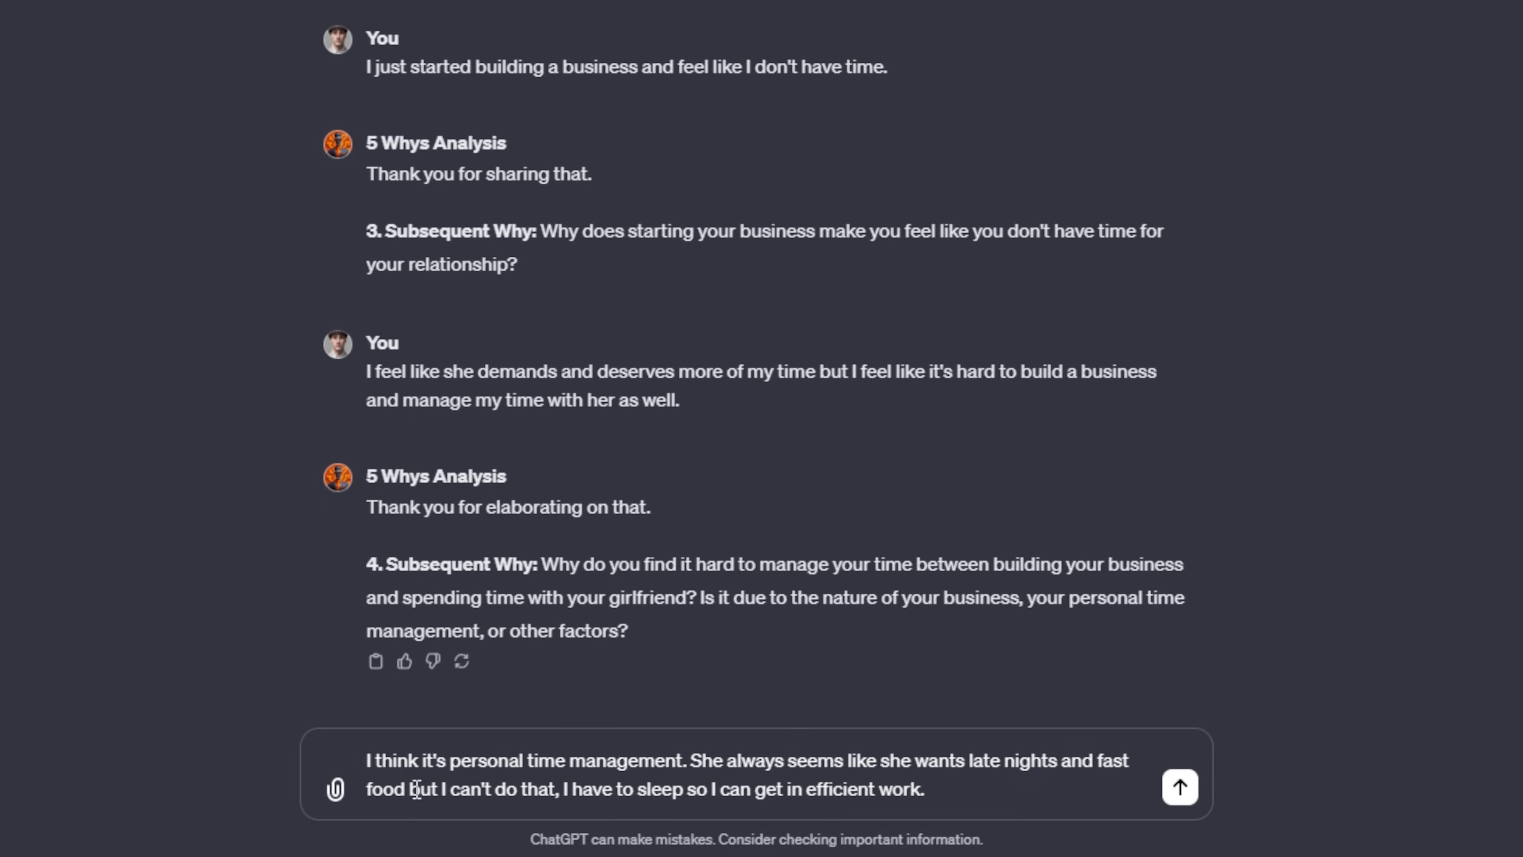
pyautogui.moveTo(567, 788); pyautogui.dragTo(731, 787)
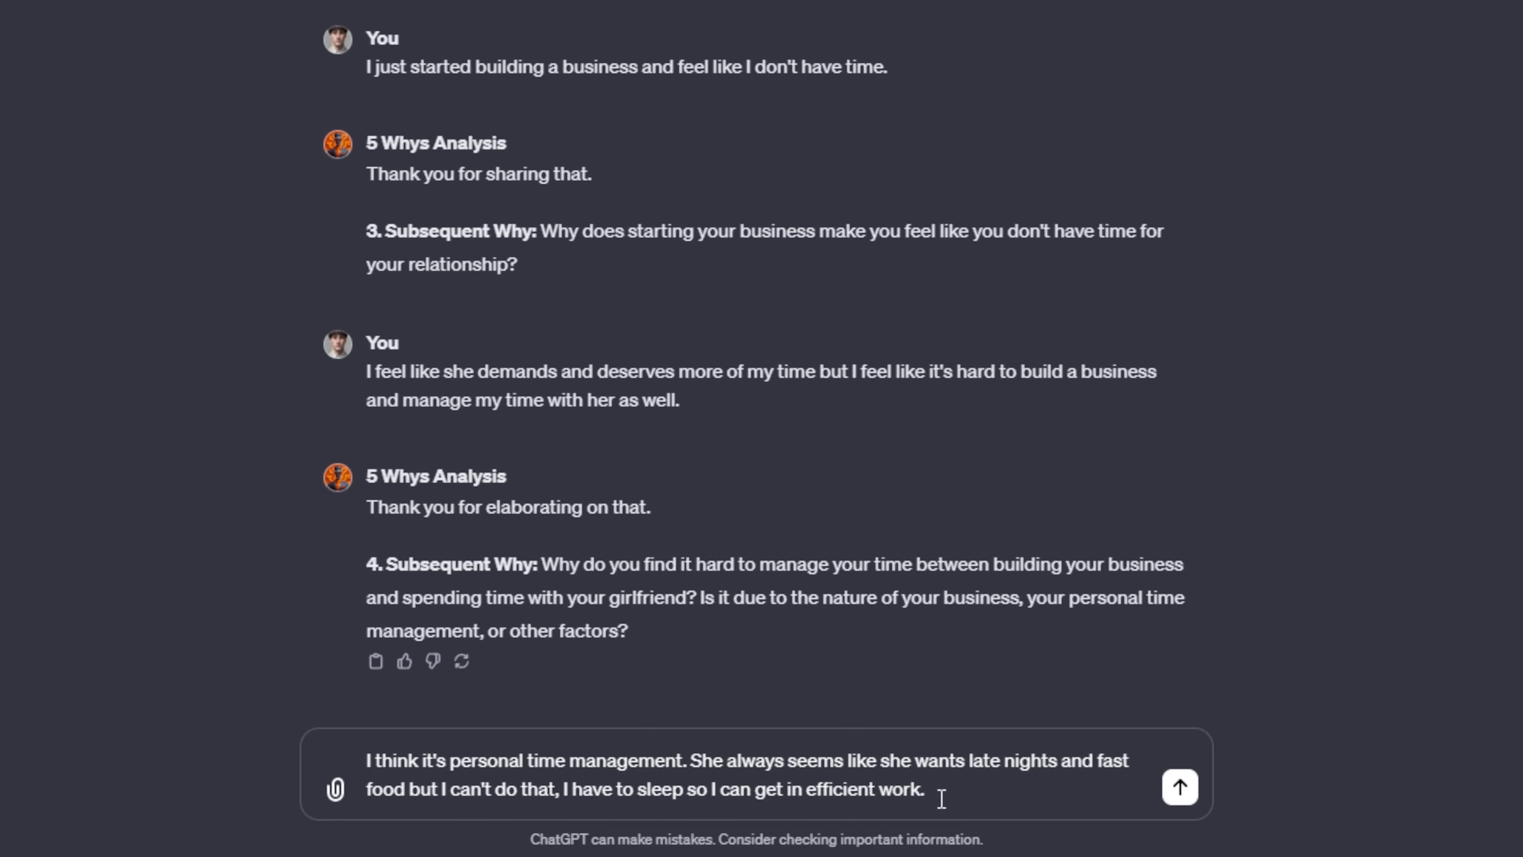
pyautogui.click(1178, 787)
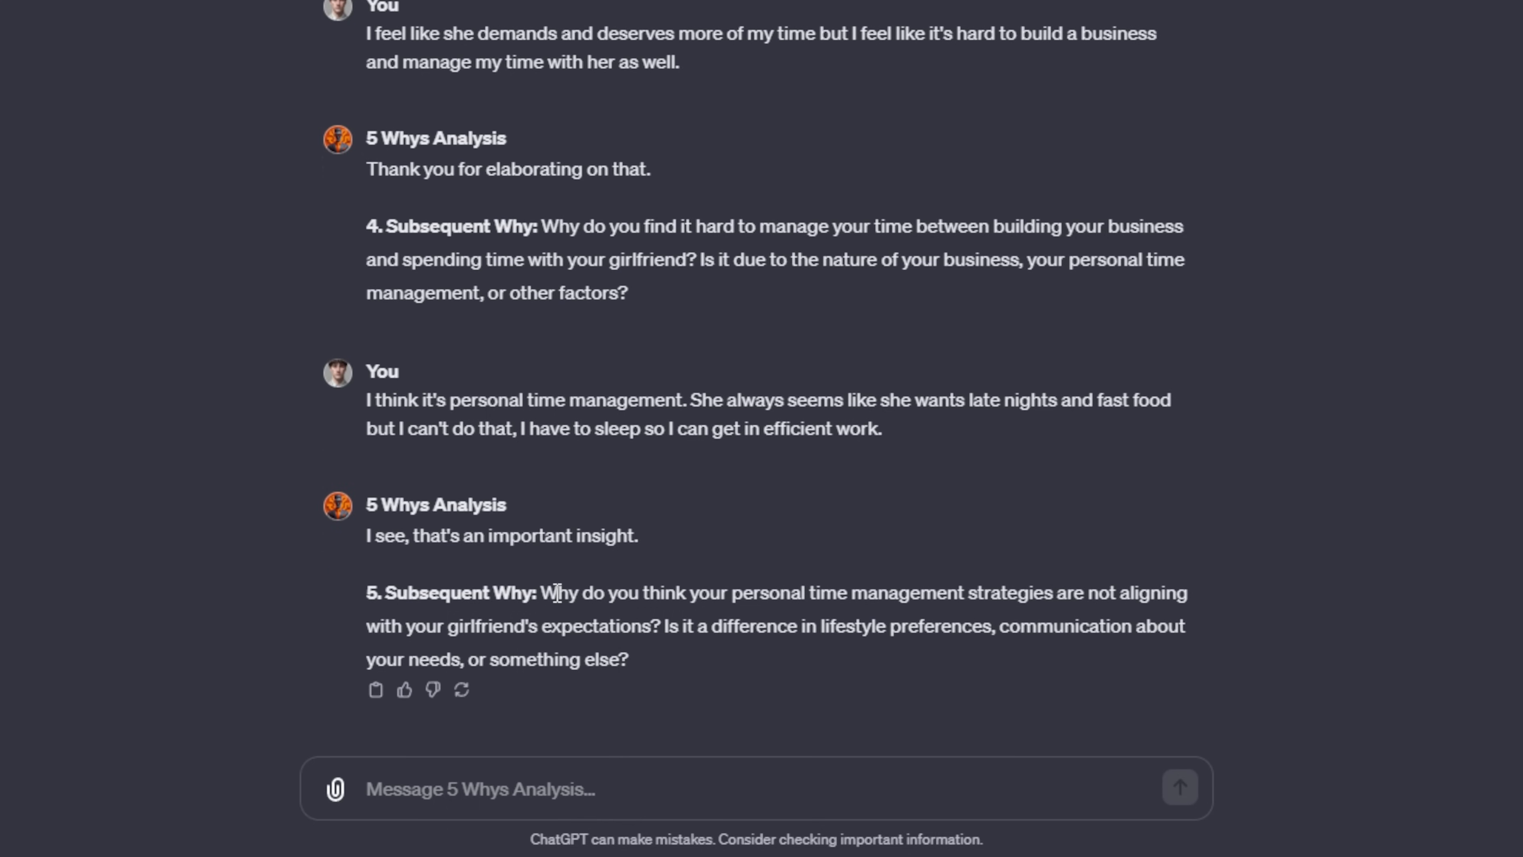
# Step: Read the fifth why and draft 'She just seems upset when I say no to hangout late and eat like garbage...' about lifestyle preferences
pyautogui.moveTo(544, 592); pyautogui.dragTo(991, 592)
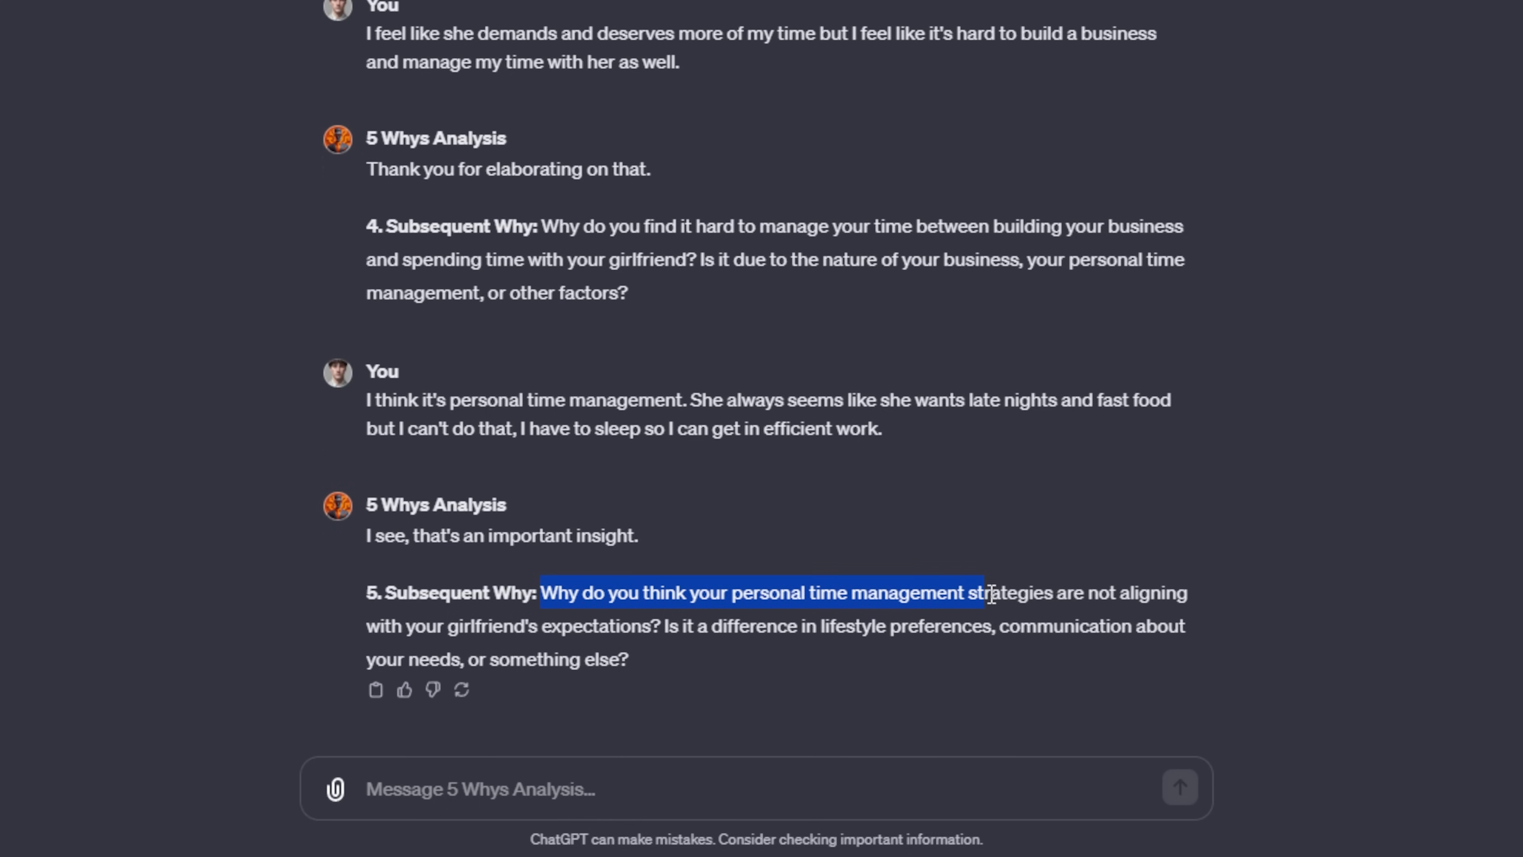
pyautogui.moveTo(988, 592); pyautogui.dragTo(524, 627)
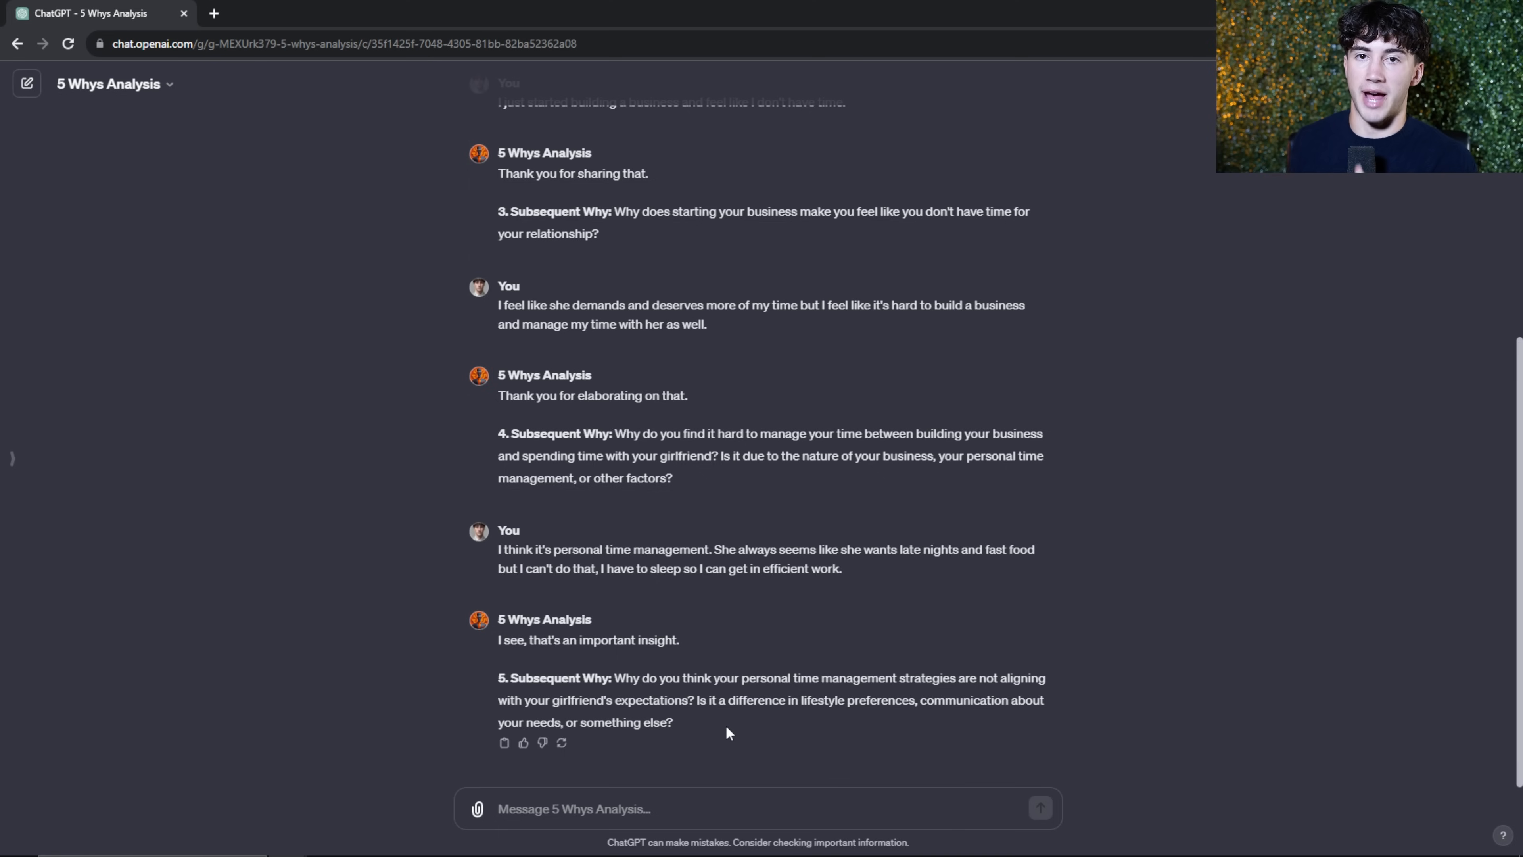
pyautogui.write('She just seems upset when I say no to hangout late and eat like garbage. It may be a difference in lifestyle preferences, but if I had time I would do it, I would just be exhausted every night.')
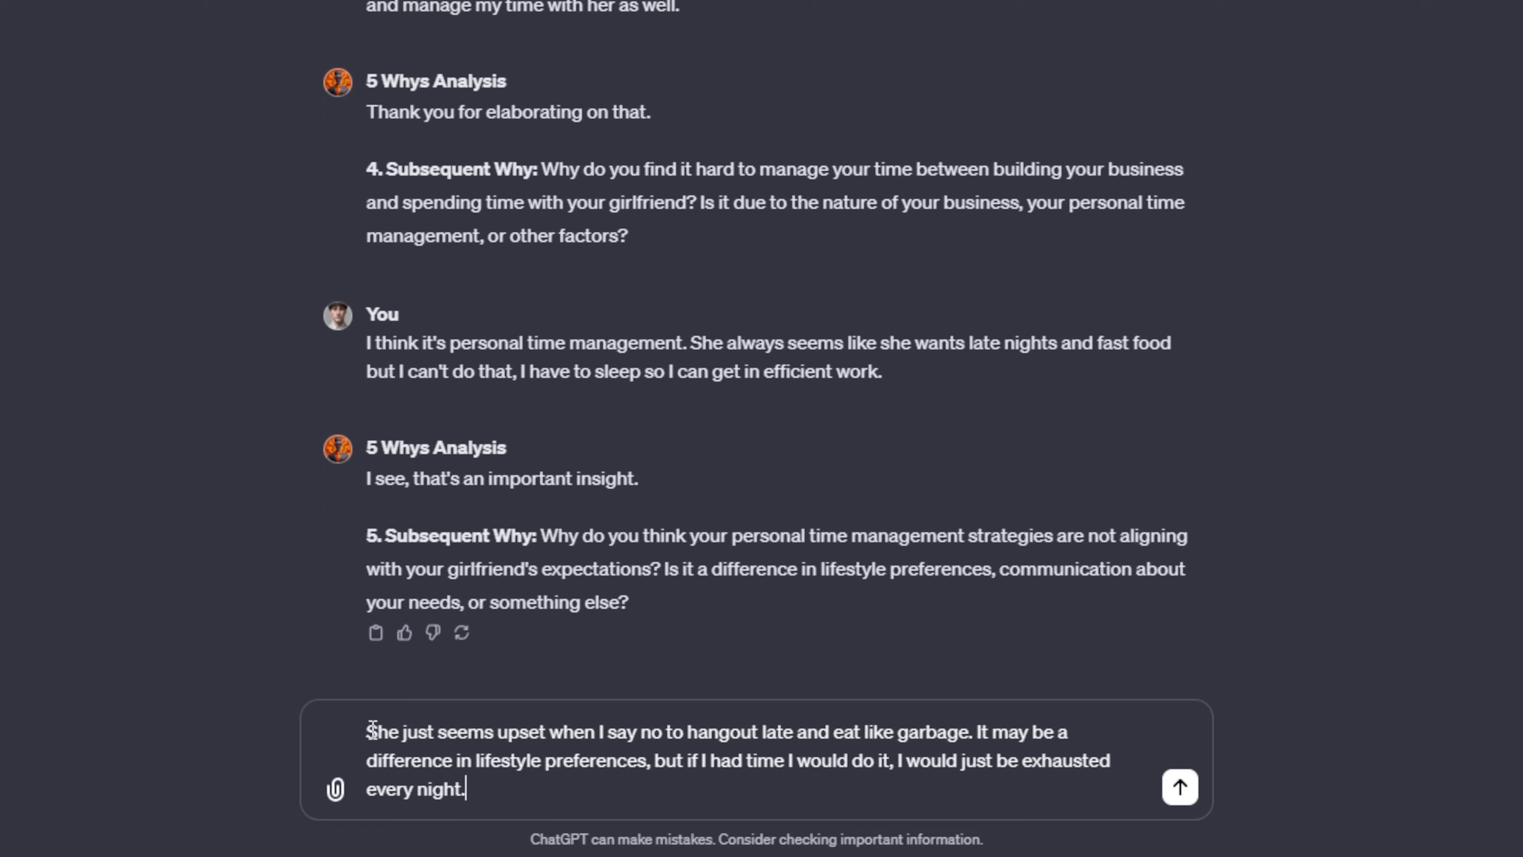
pyautogui.moveTo(367, 731); pyautogui.dragTo(600, 731)
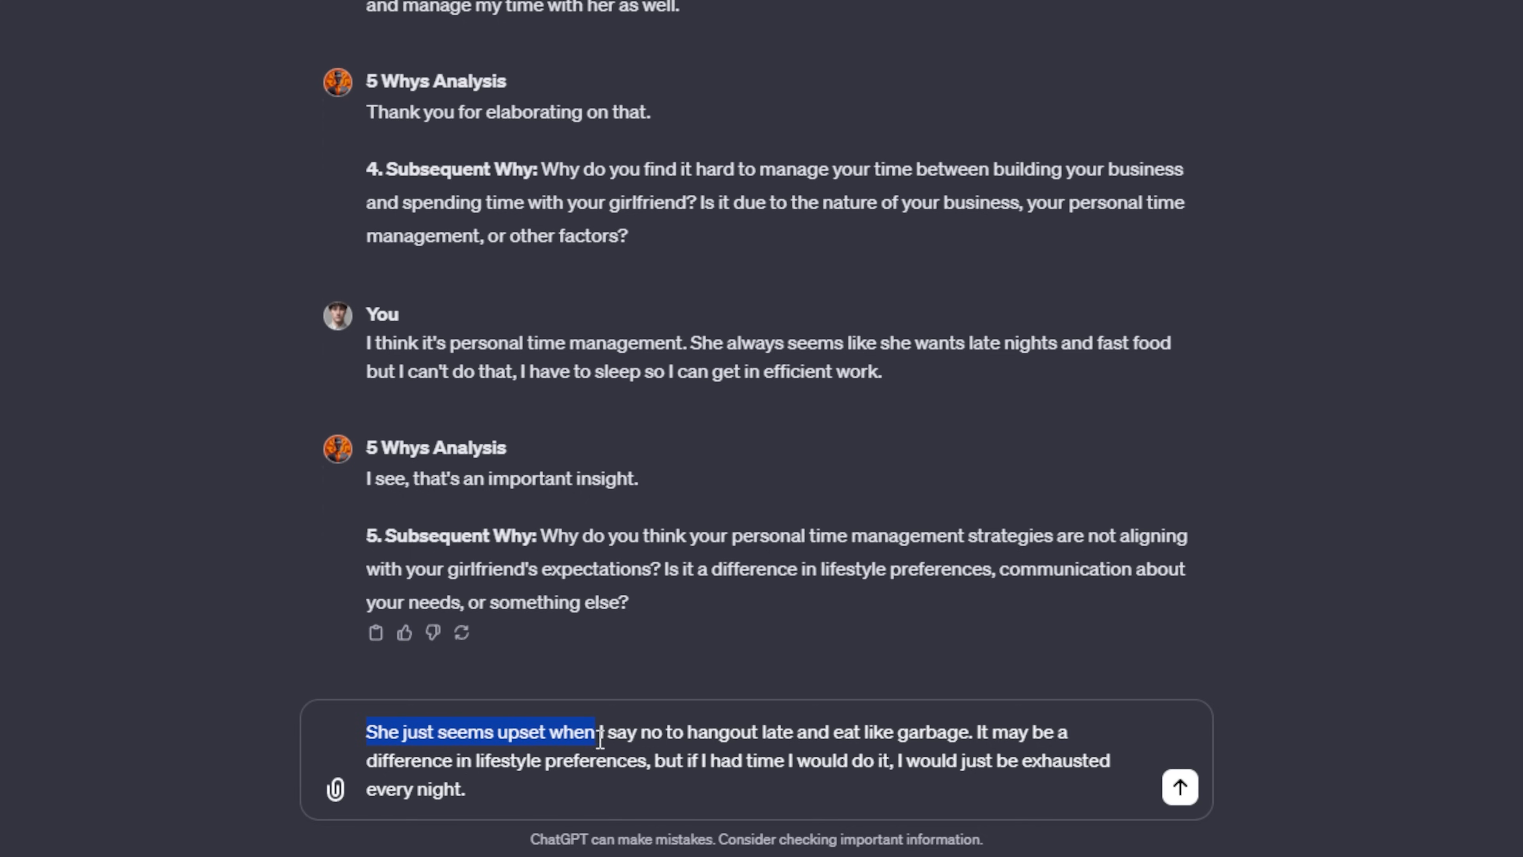
pyautogui.click(931, 760)
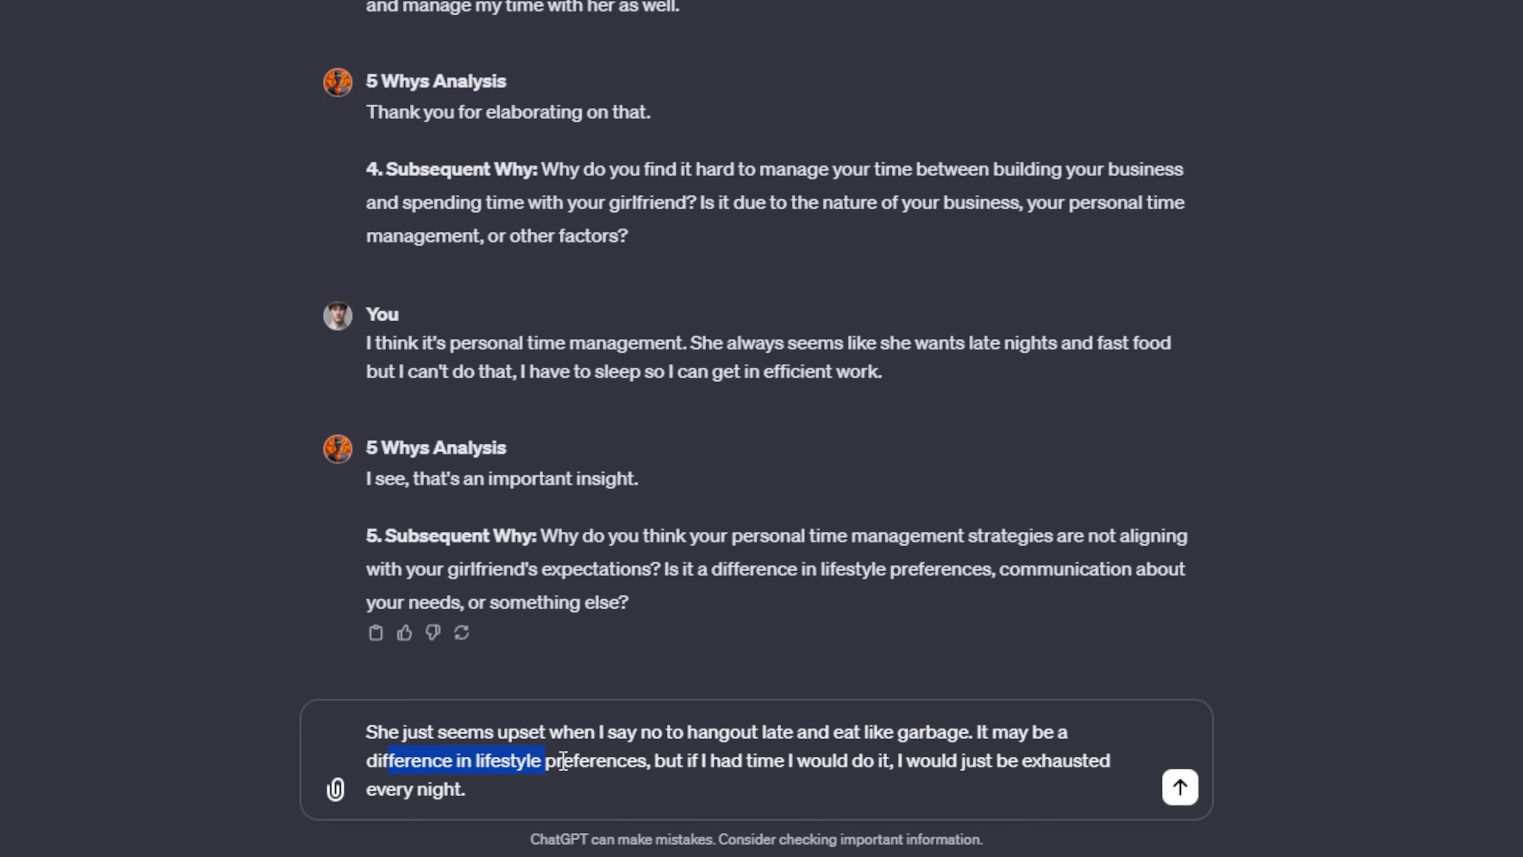
pyautogui.moveTo(653, 760); pyautogui.dragTo(835, 759)
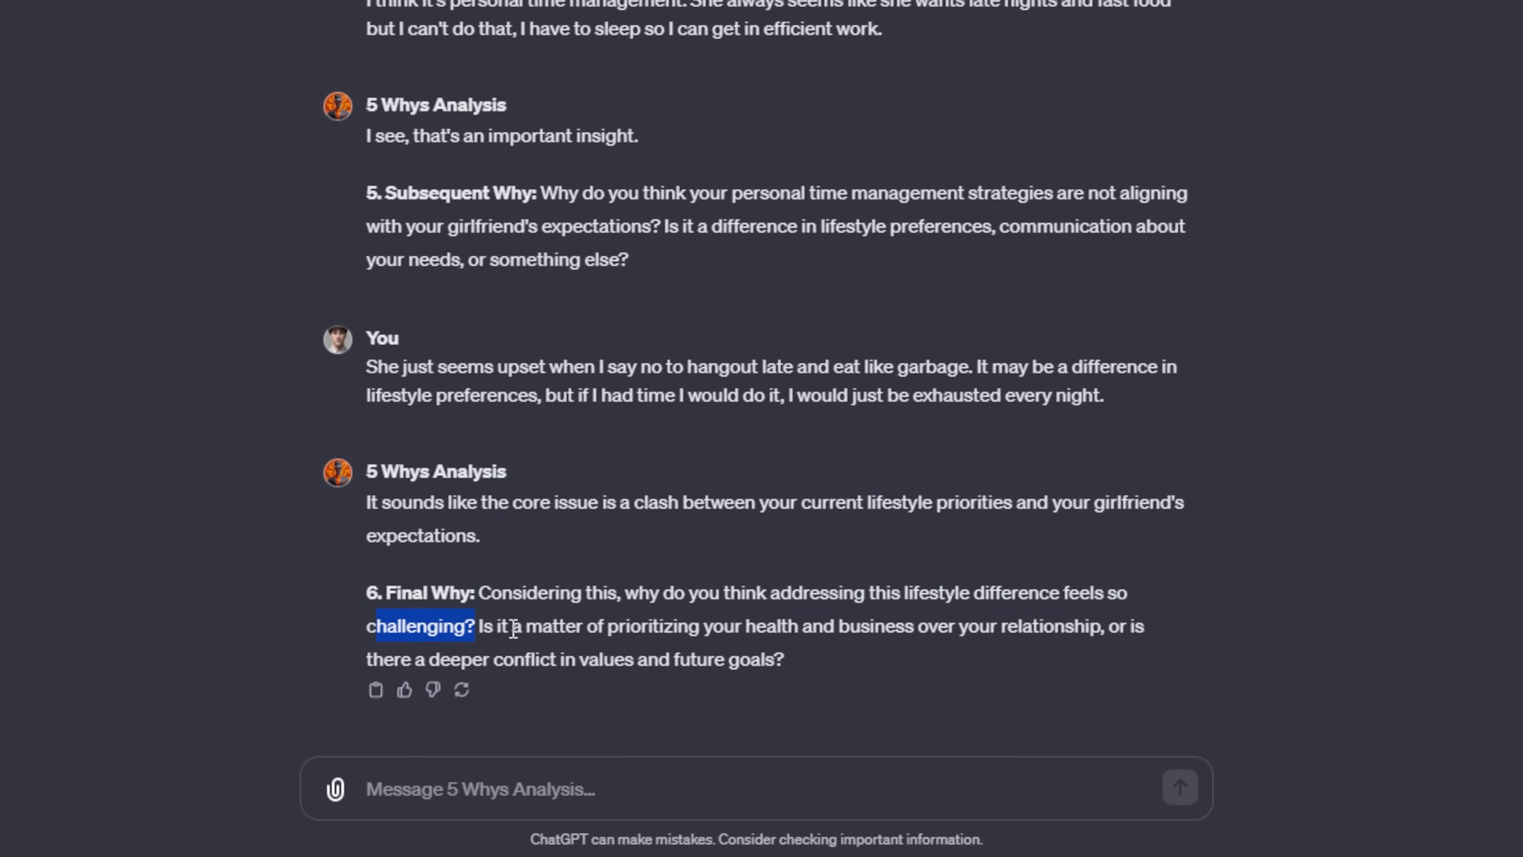
# Step: Send the final-why answer: it's what we've always done and I don't want to break her heart
pyautogui.moveTo(515, 625); pyautogui.dragTo(821, 626)
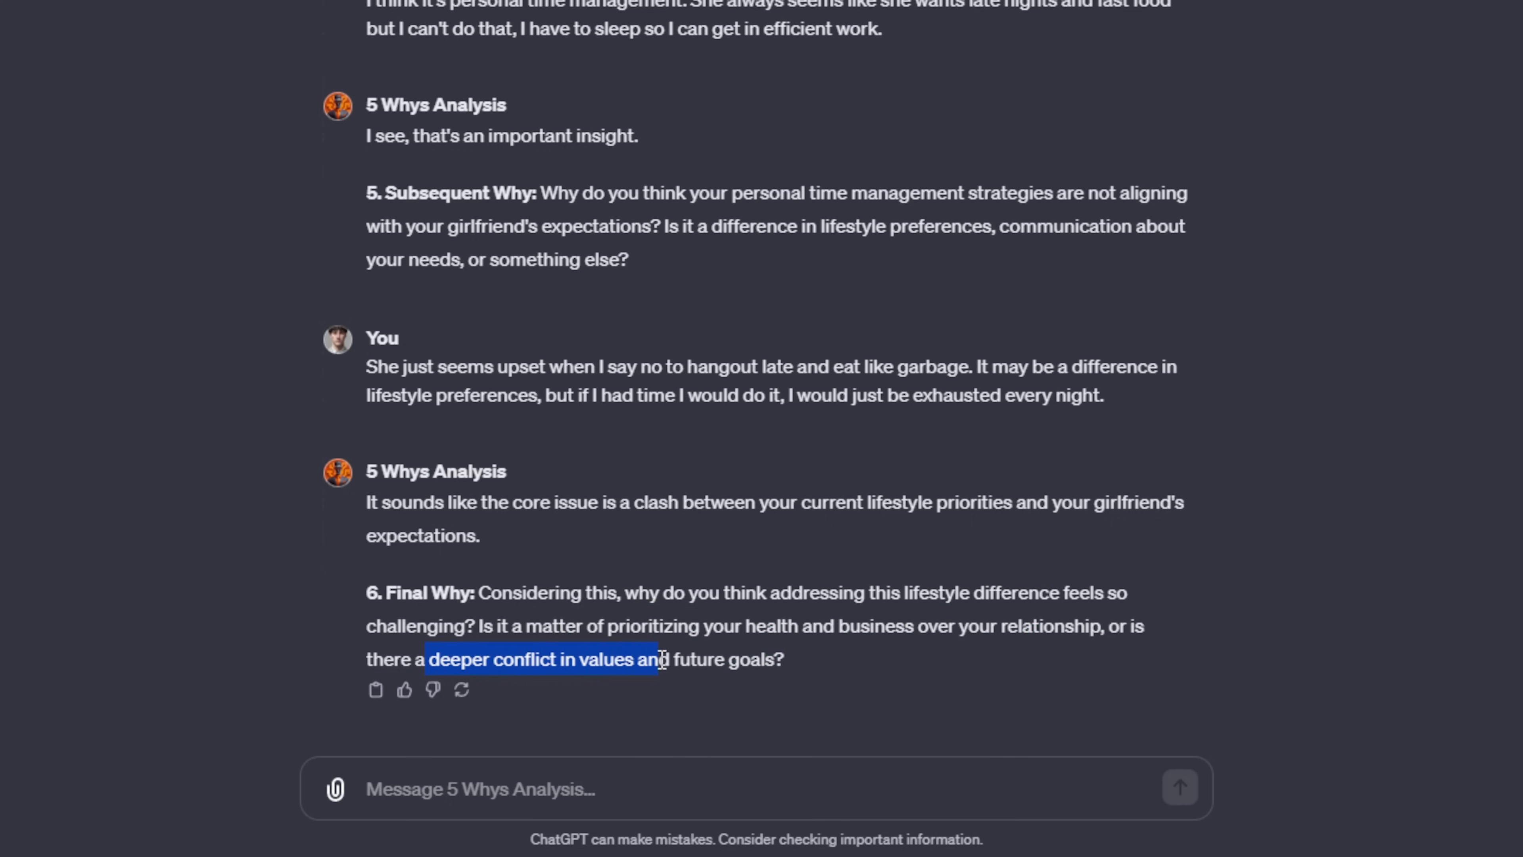
pyautogui.write("I think it's difficult because it's what we've always done and I don't want to break her heart by telling her that she needs to change to be with me. I want her to stay herself. But, I want to build a business and live a healthy life as well.")
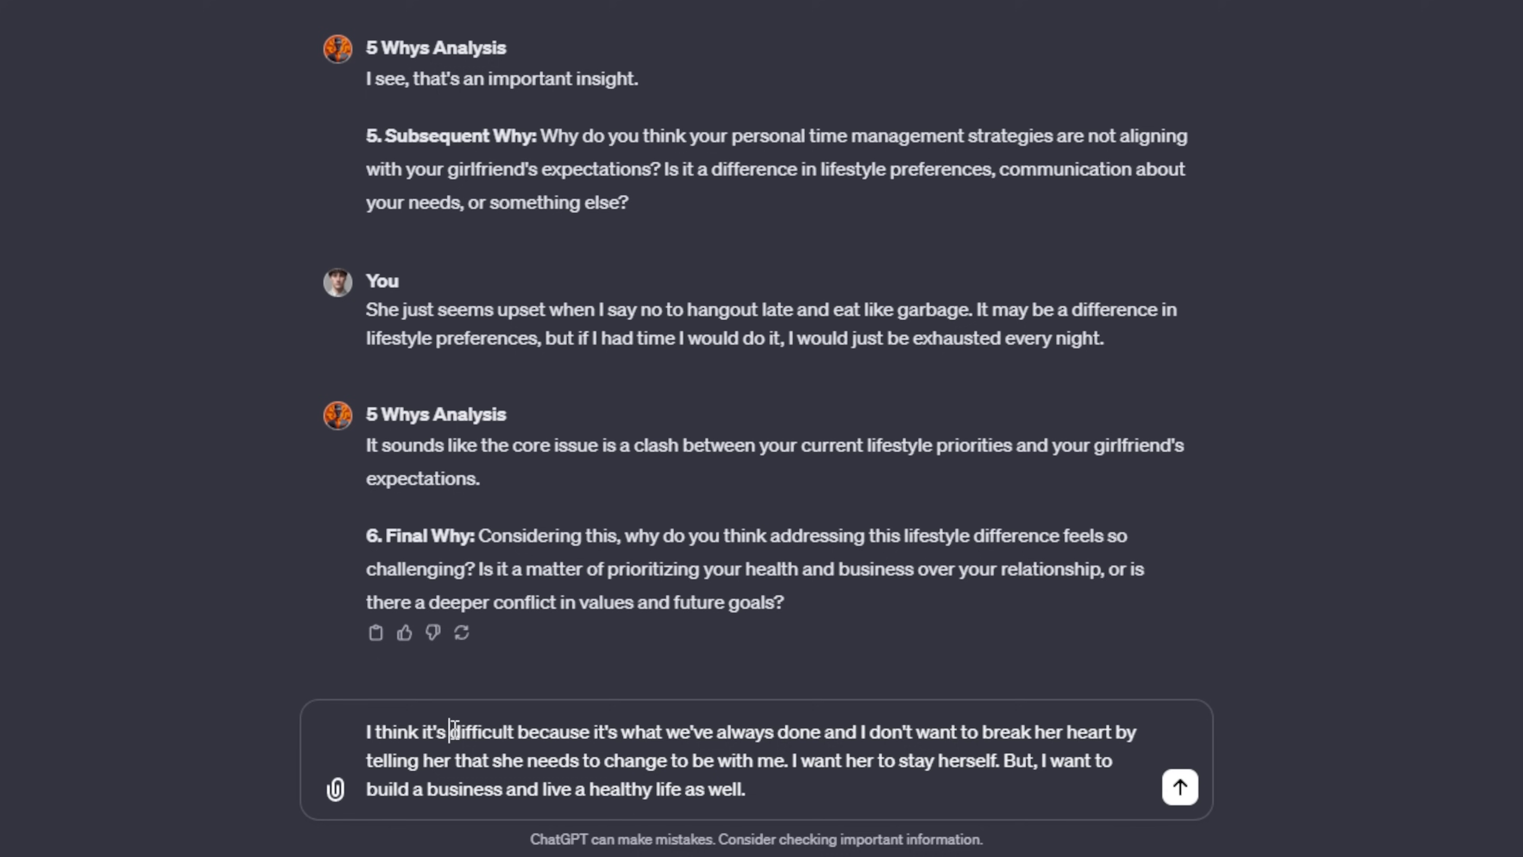
pyautogui.moveTo(451, 731); pyautogui.dragTo(1018, 731)
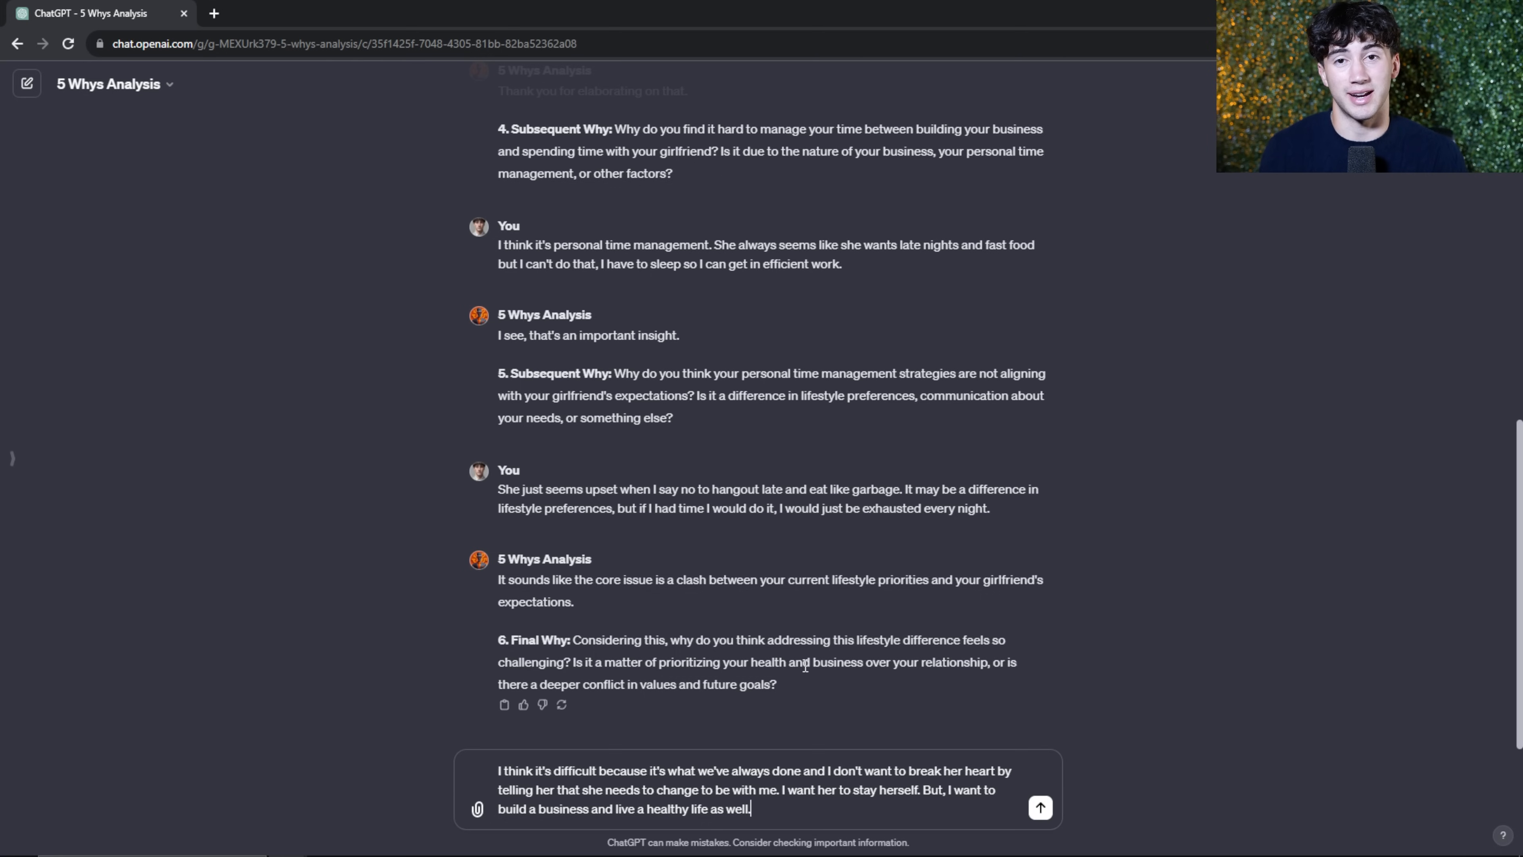
pyautogui.moveTo(1039, 807)
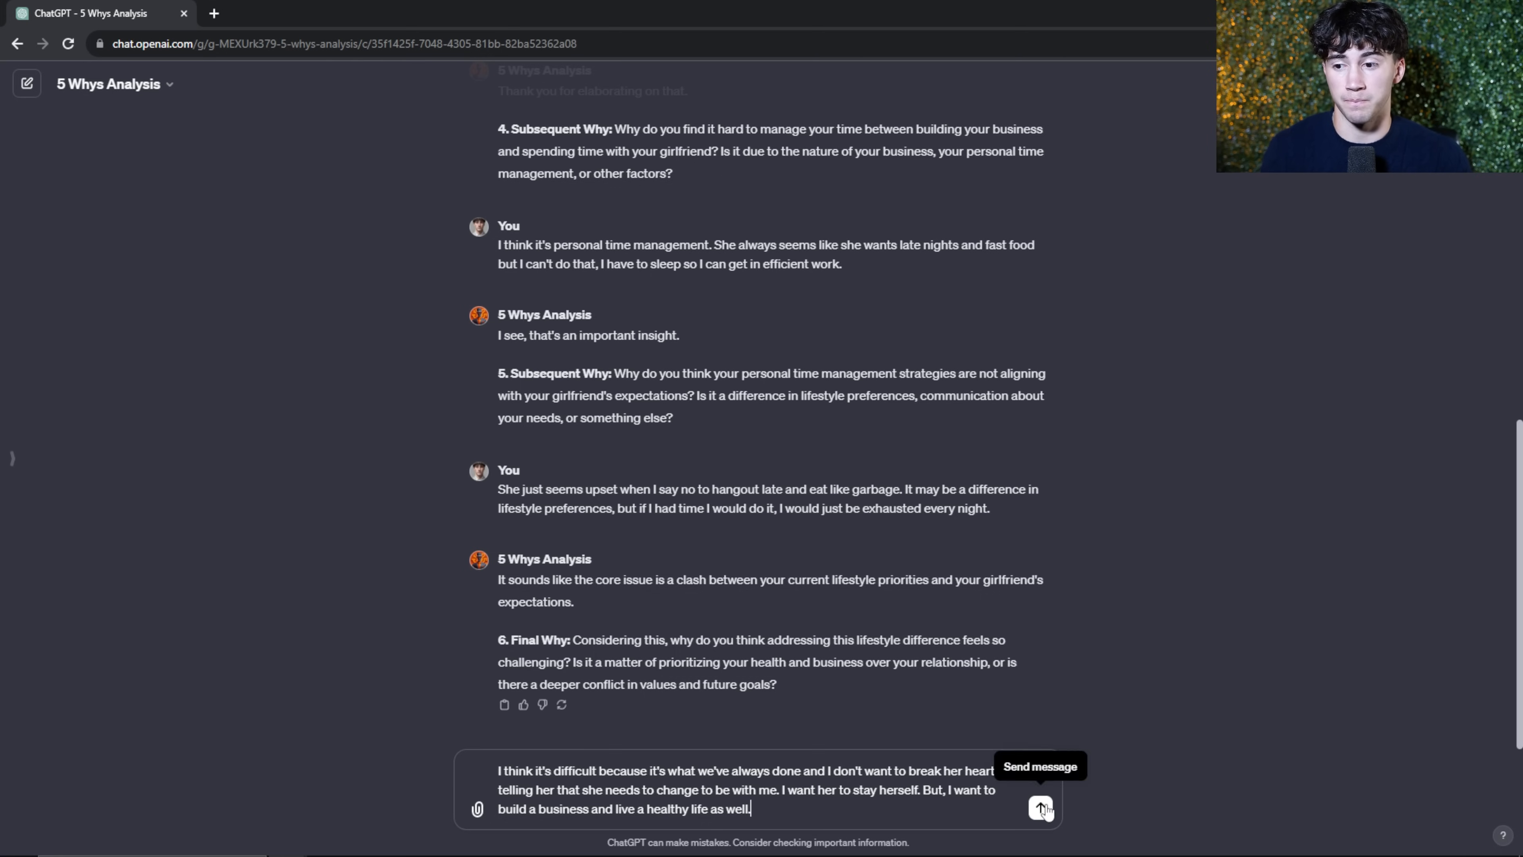
pyautogui.click(1040, 808)
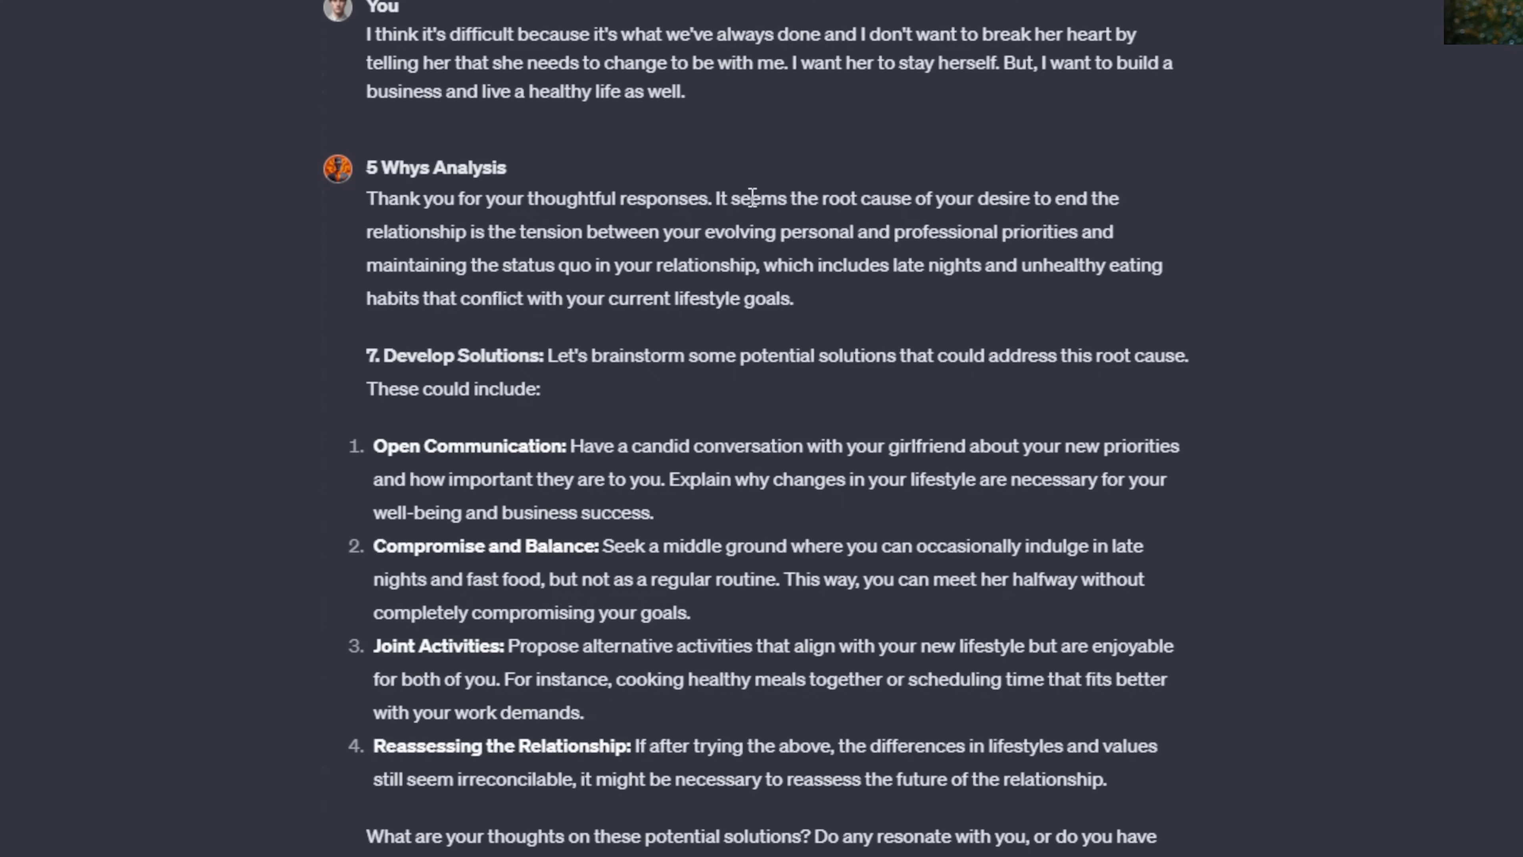
# Step: Review the root cause and four proposed solutions, then show the custom GPT sidebar
pyautogui.moveTo(721, 198); pyautogui.dragTo(1117, 198)
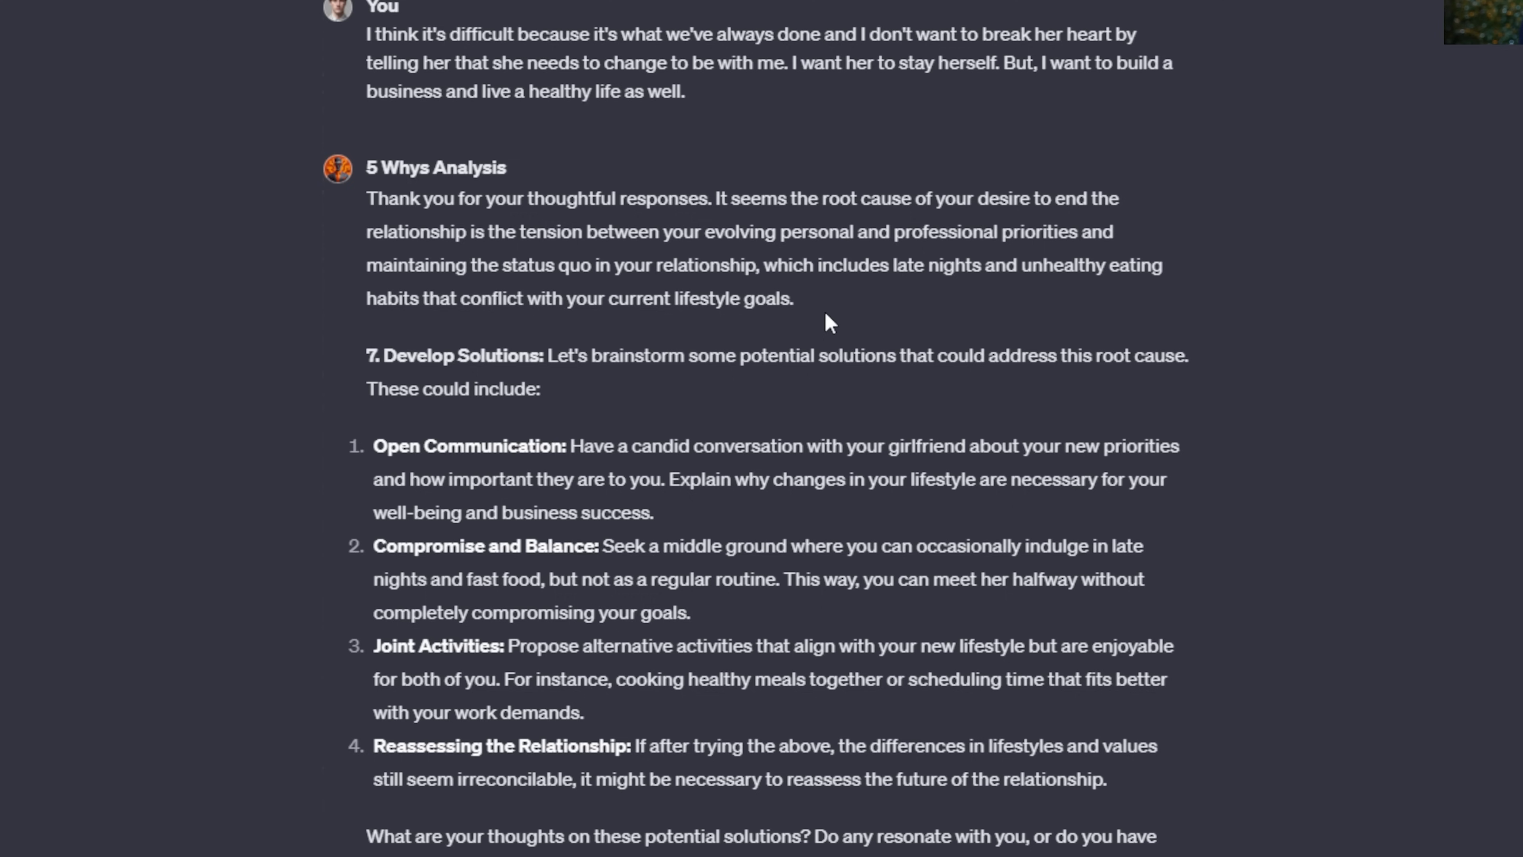
pyautogui.moveTo(628, 357)
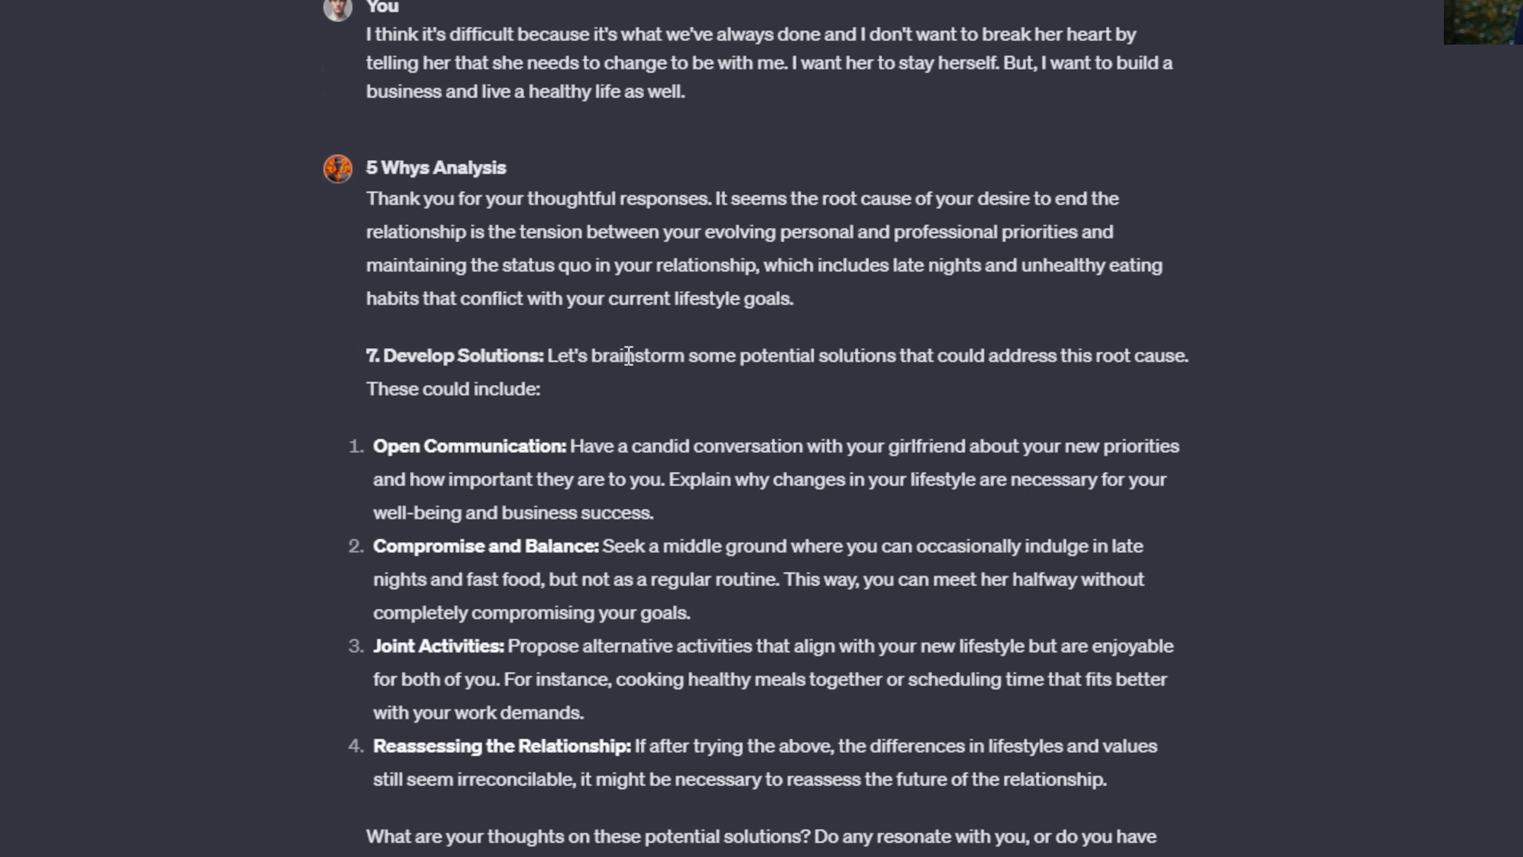
pyautogui.moveTo(1223, 772)
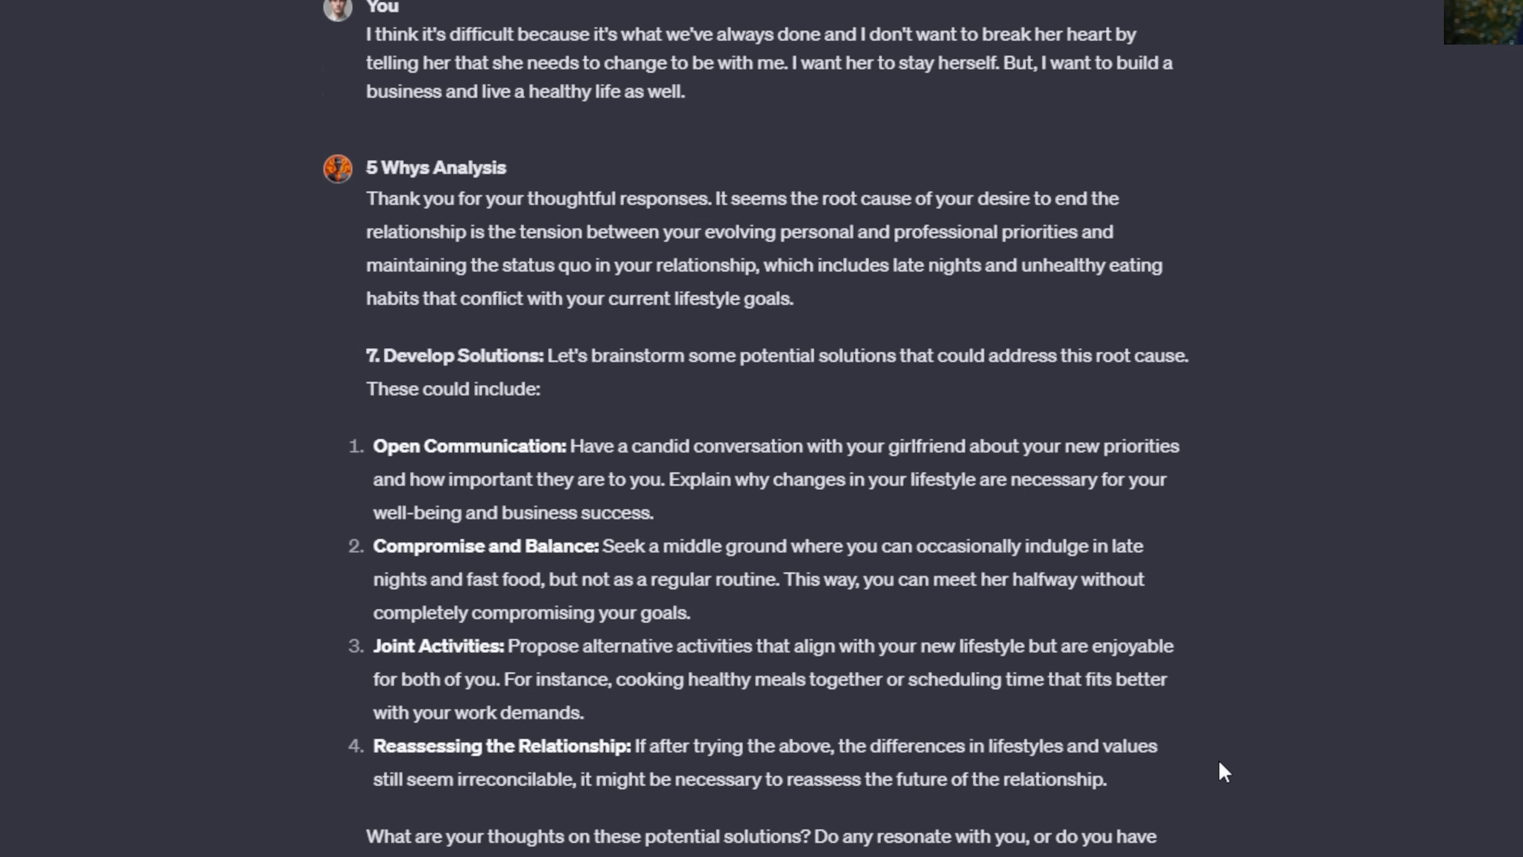
pyautogui.moveTo(1228, 767)
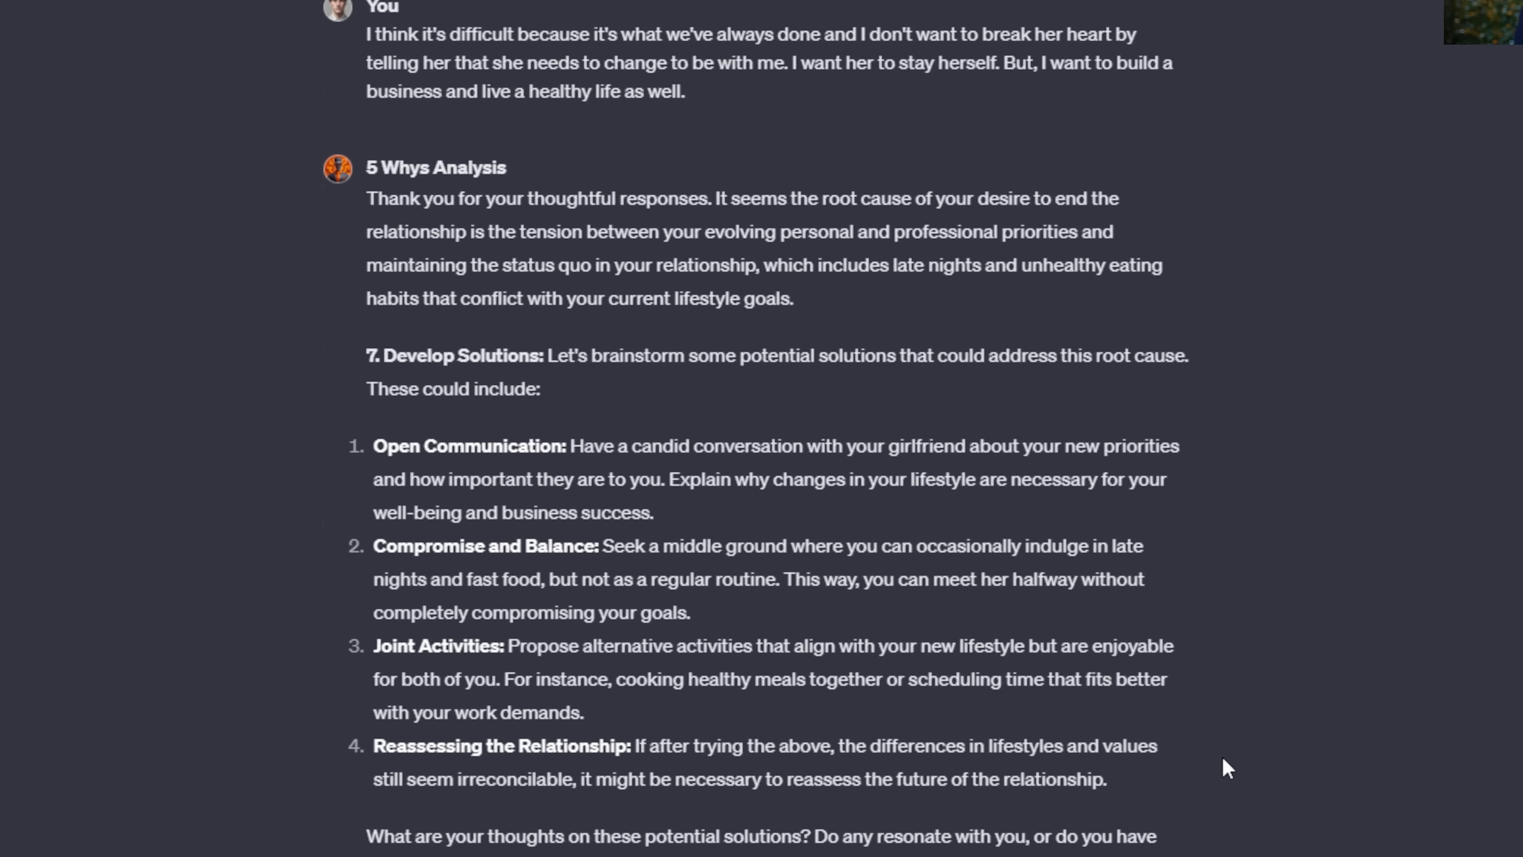
pyautogui.moveTo(503, 440); pyautogui.dragTo(991, 662)
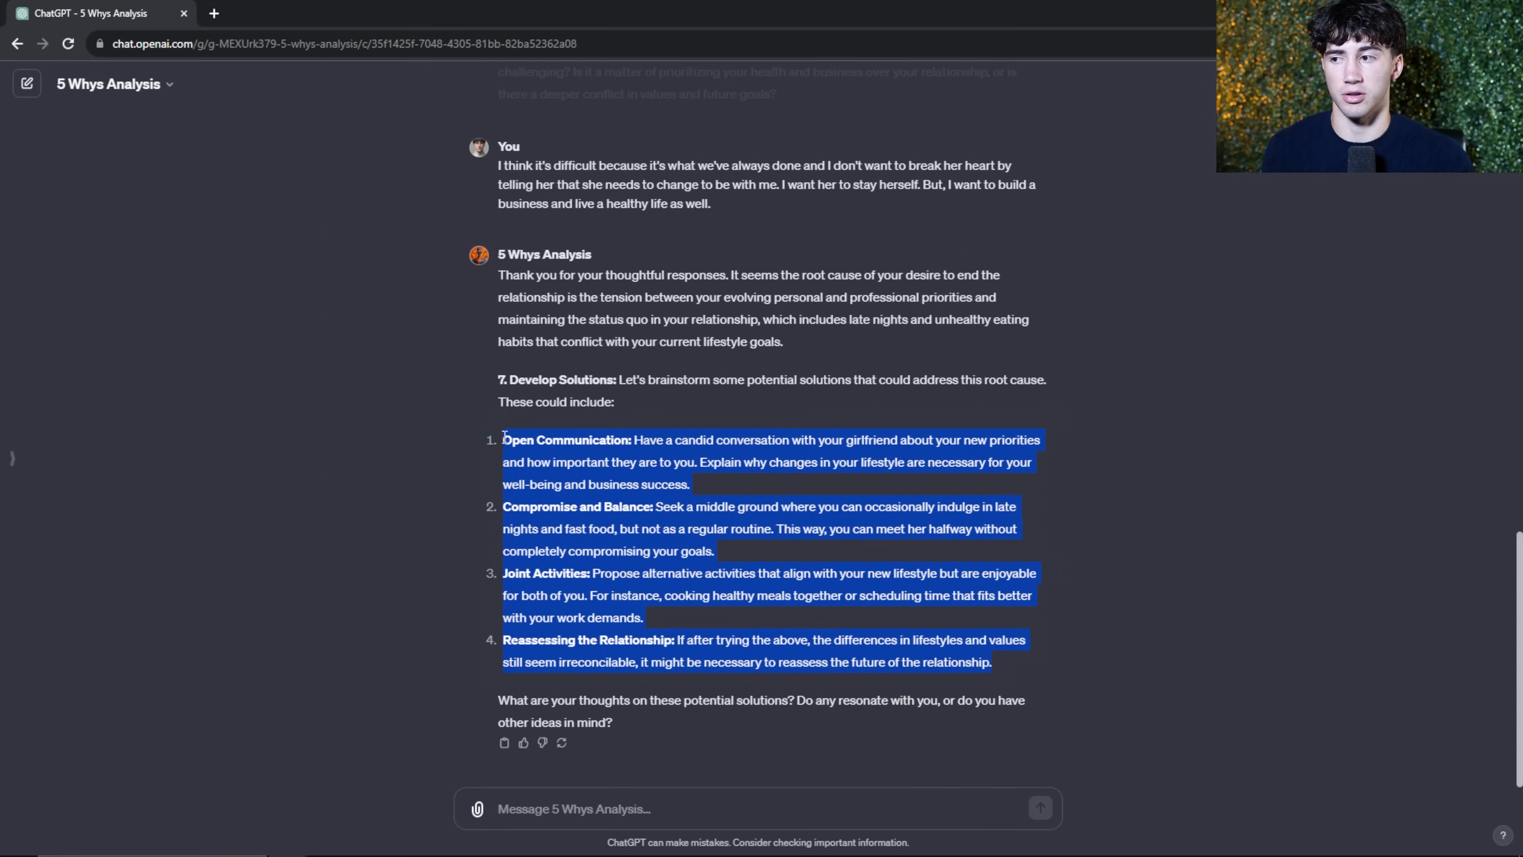
pyautogui.click(518, 714)
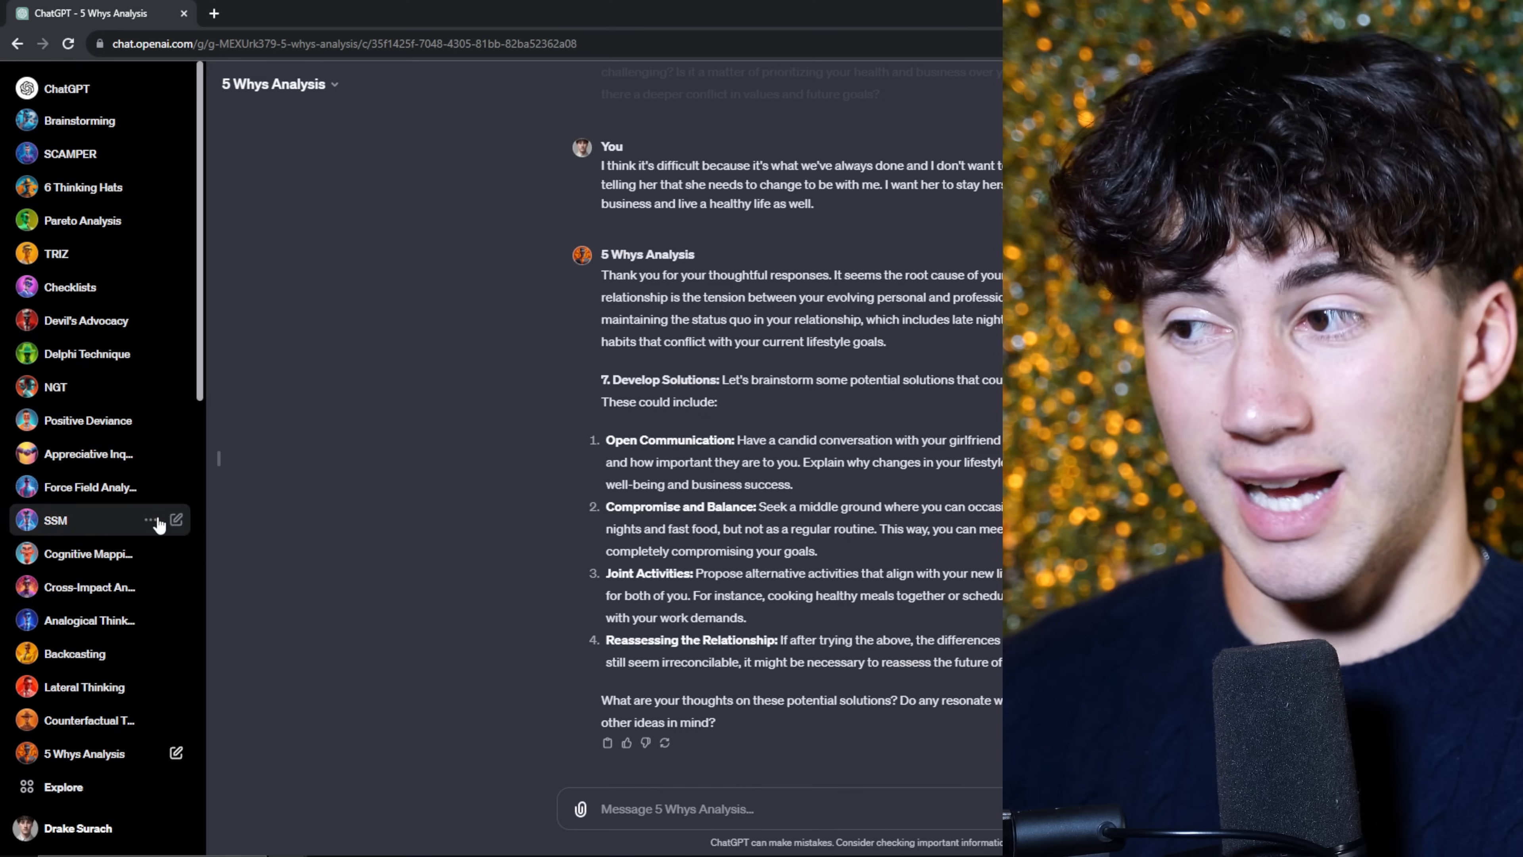
pyautogui.moveTo(79, 119)
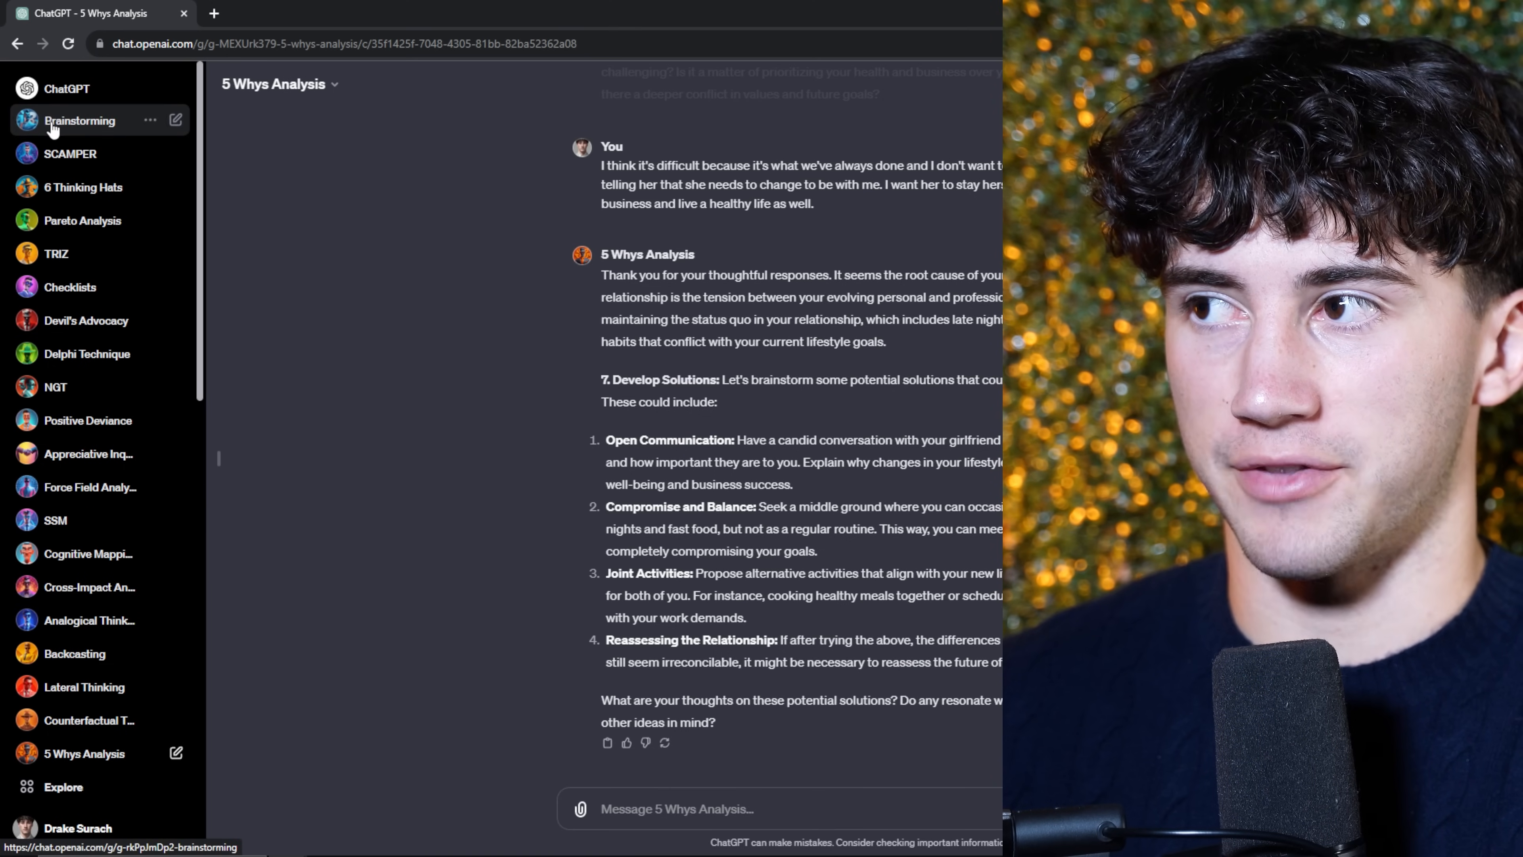
# Step: Open the SCAMPER GPT from the sidebar to a fresh empty chat
pyautogui.click(70, 154)
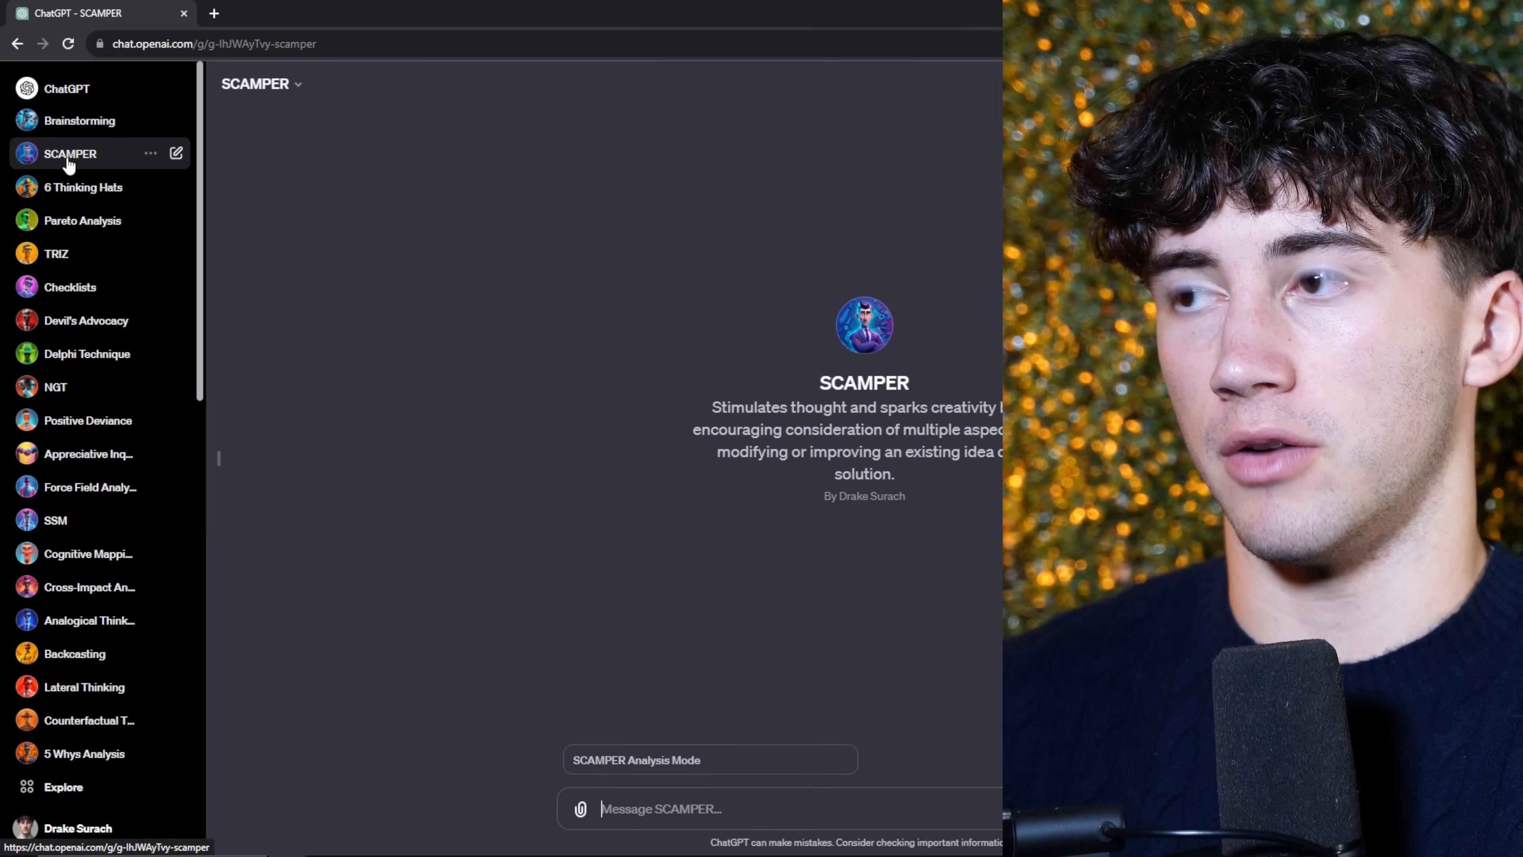